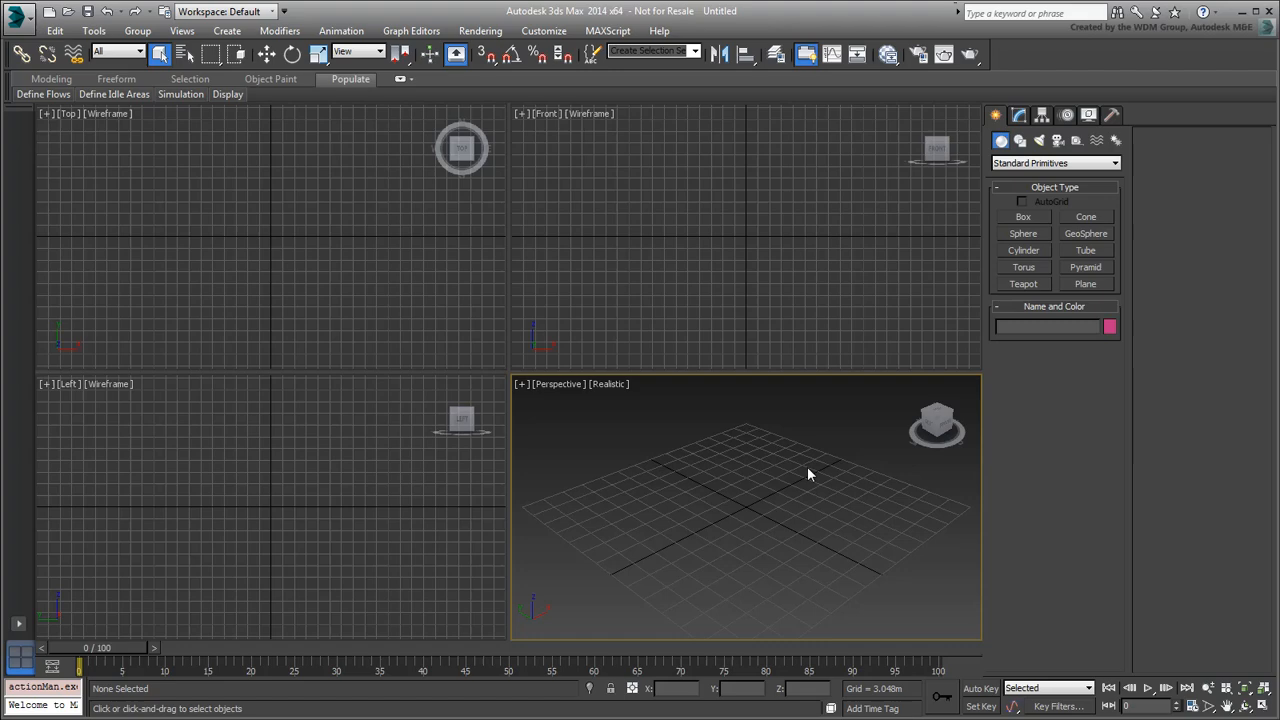
{"action": "mouse_move", "coordinate": [1175, 202]}
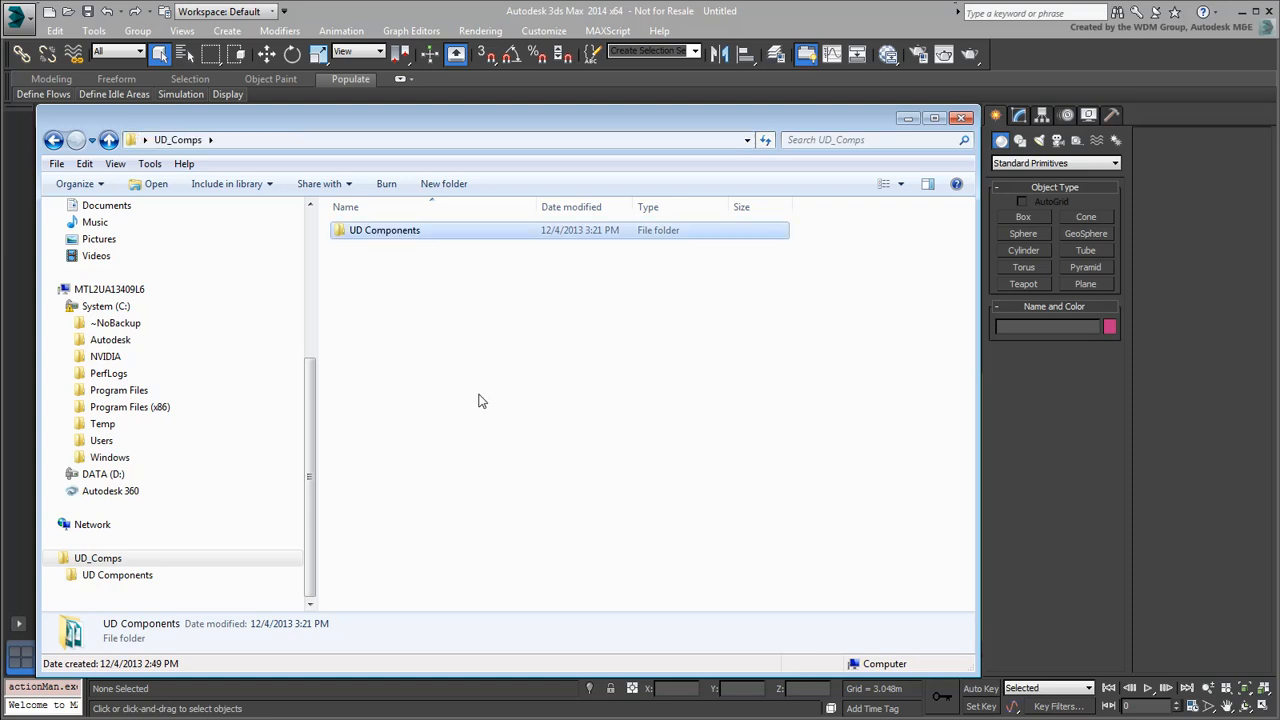
Step: View the UDC_Bench_UD Components.ms script's code in Notepad and close it again
{"action": "double_click", "coordinate": [384, 230]}
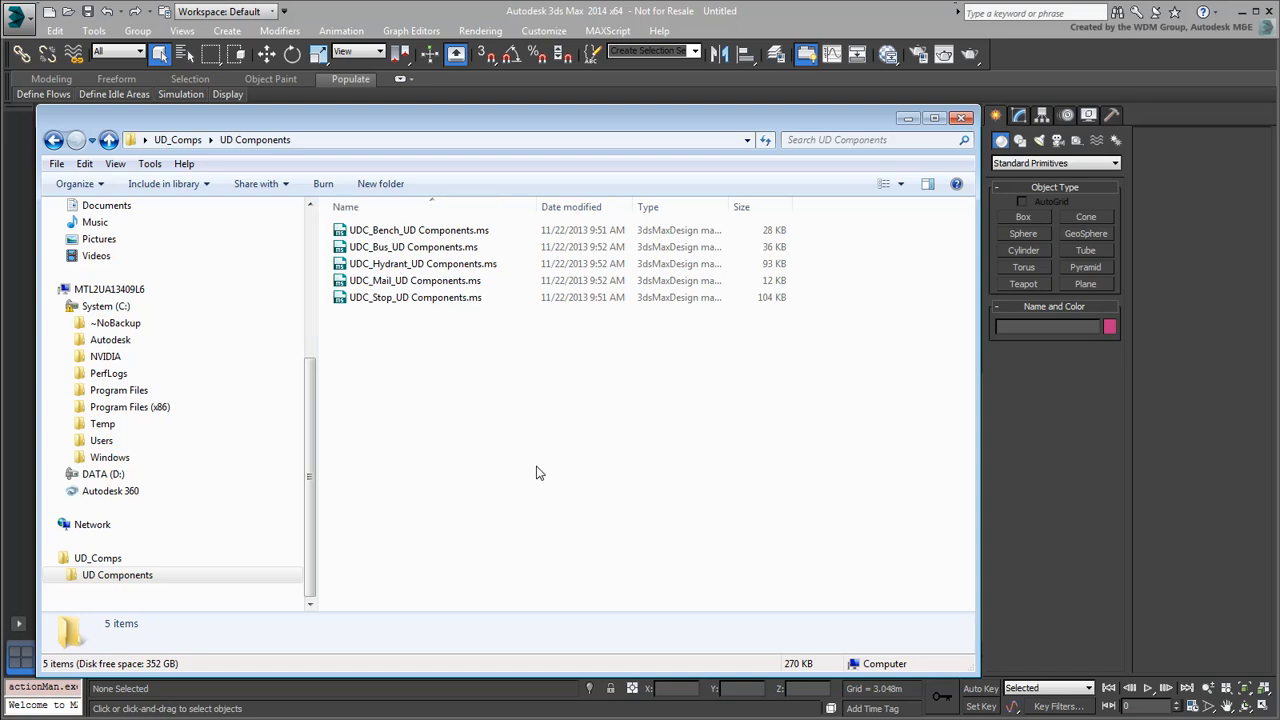
{"action": "left_click", "coordinate": [390, 230]}
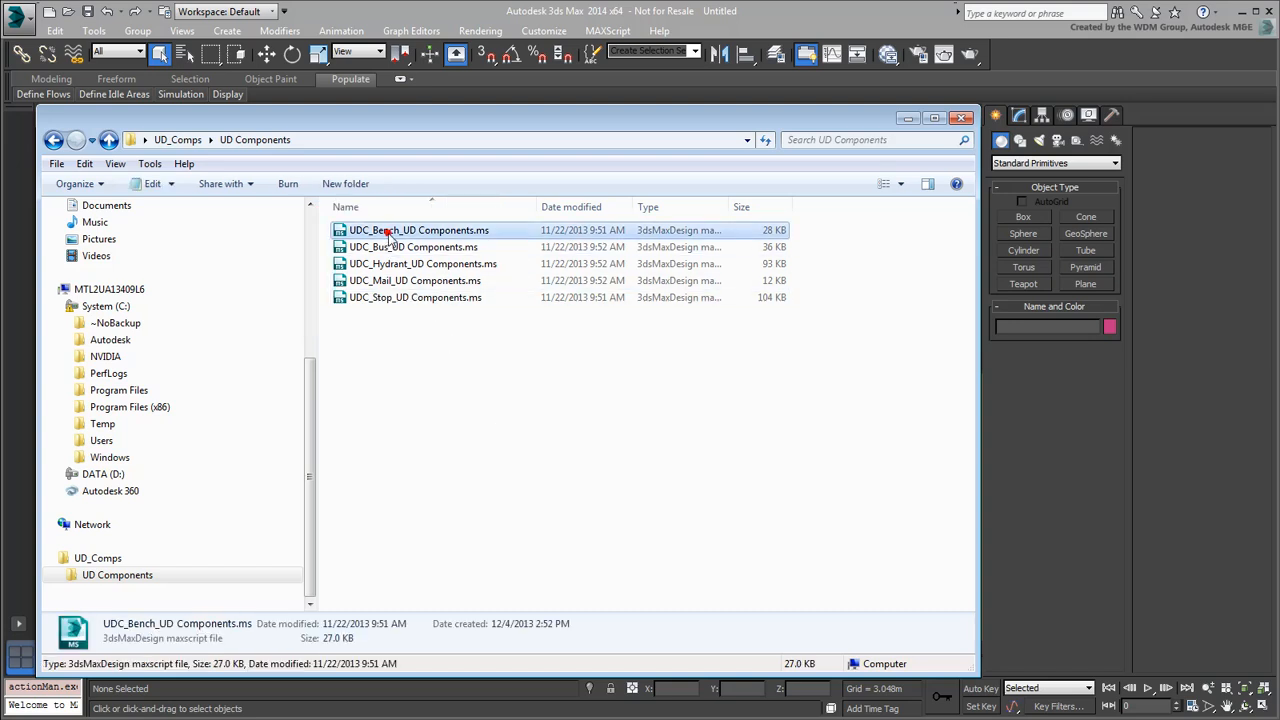
{"action": "right_click", "coordinate": [391, 230]}
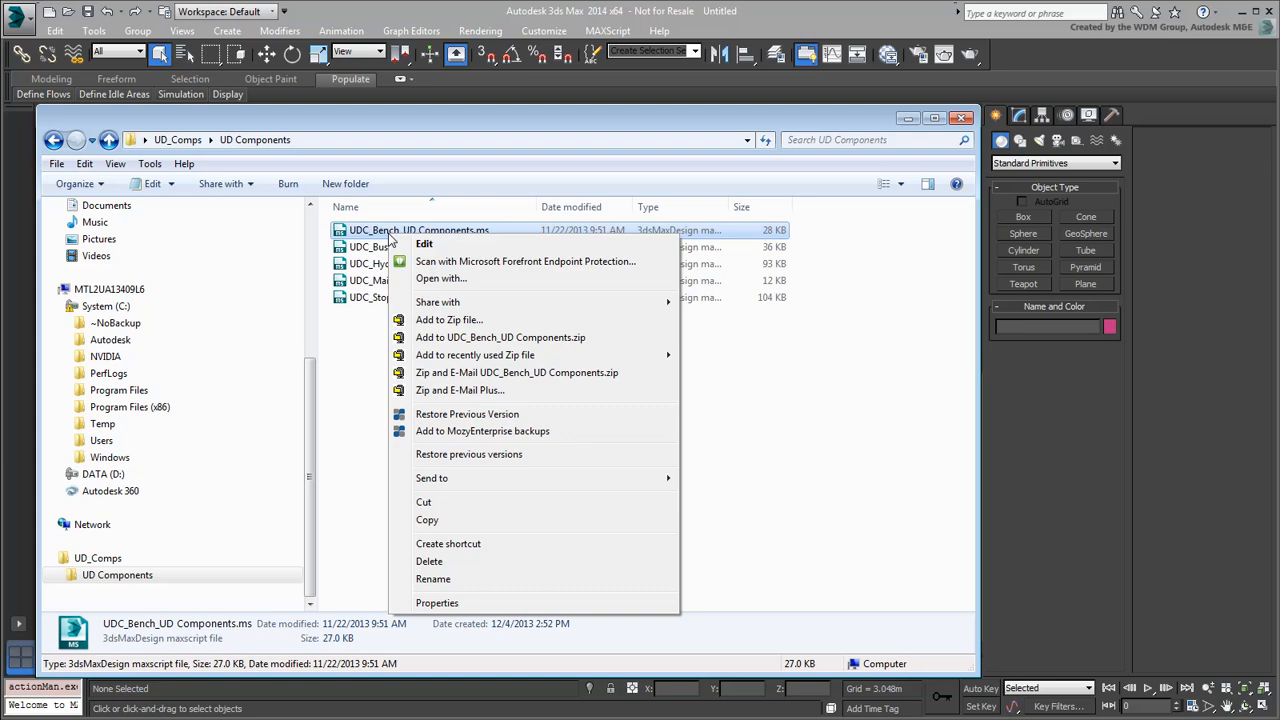
{"action": "left_click", "coordinate": [424, 243]}
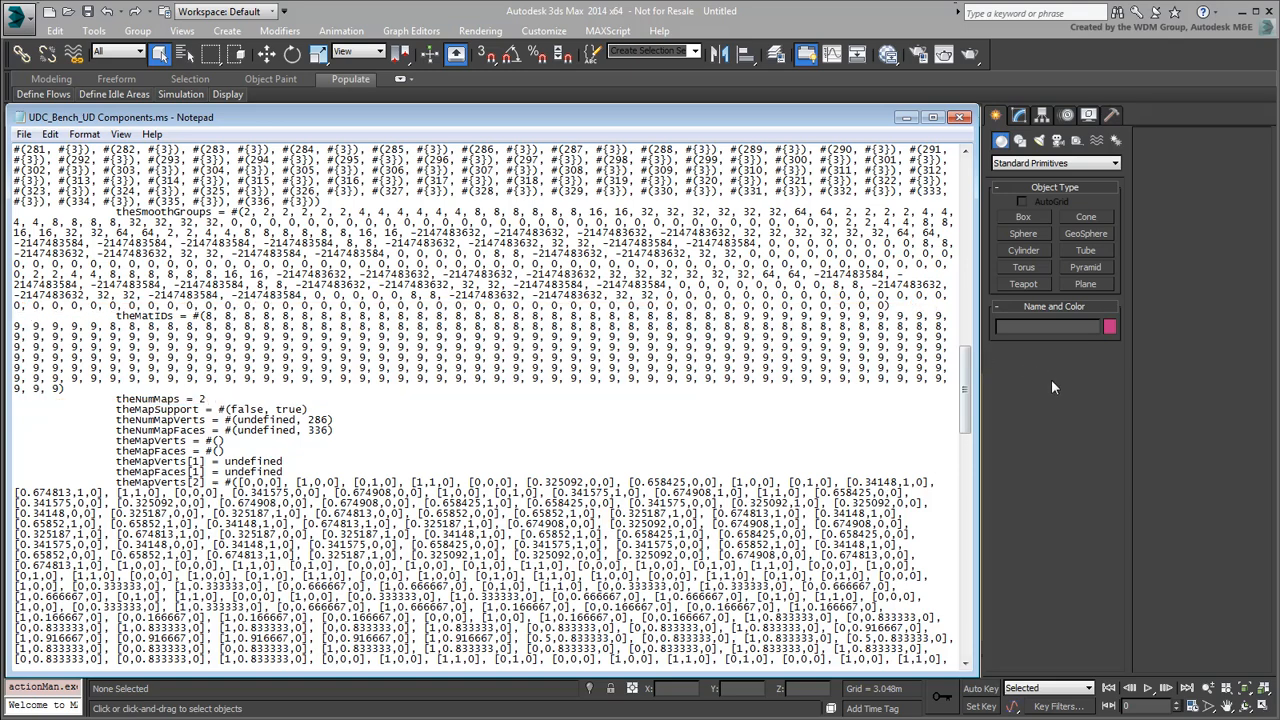
{"action": "left_click", "coordinate": [956, 116]}
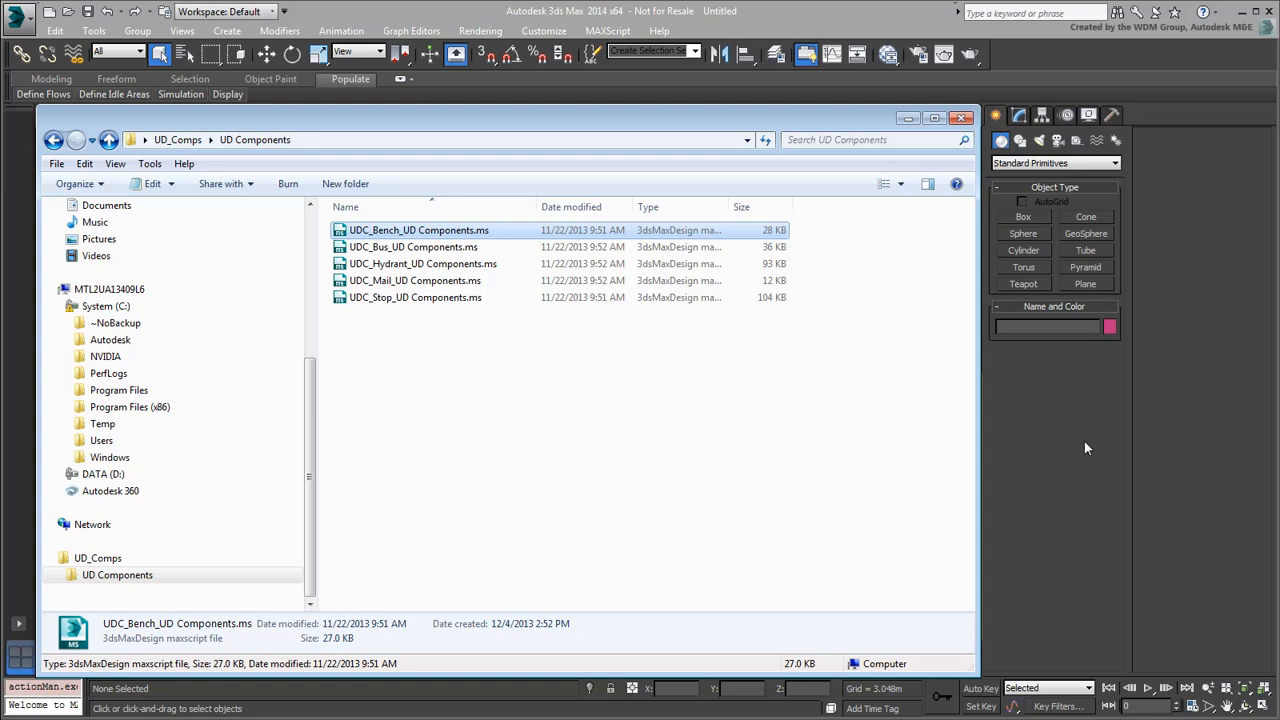
{"action": "mouse_move", "coordinate": [447, 394]}
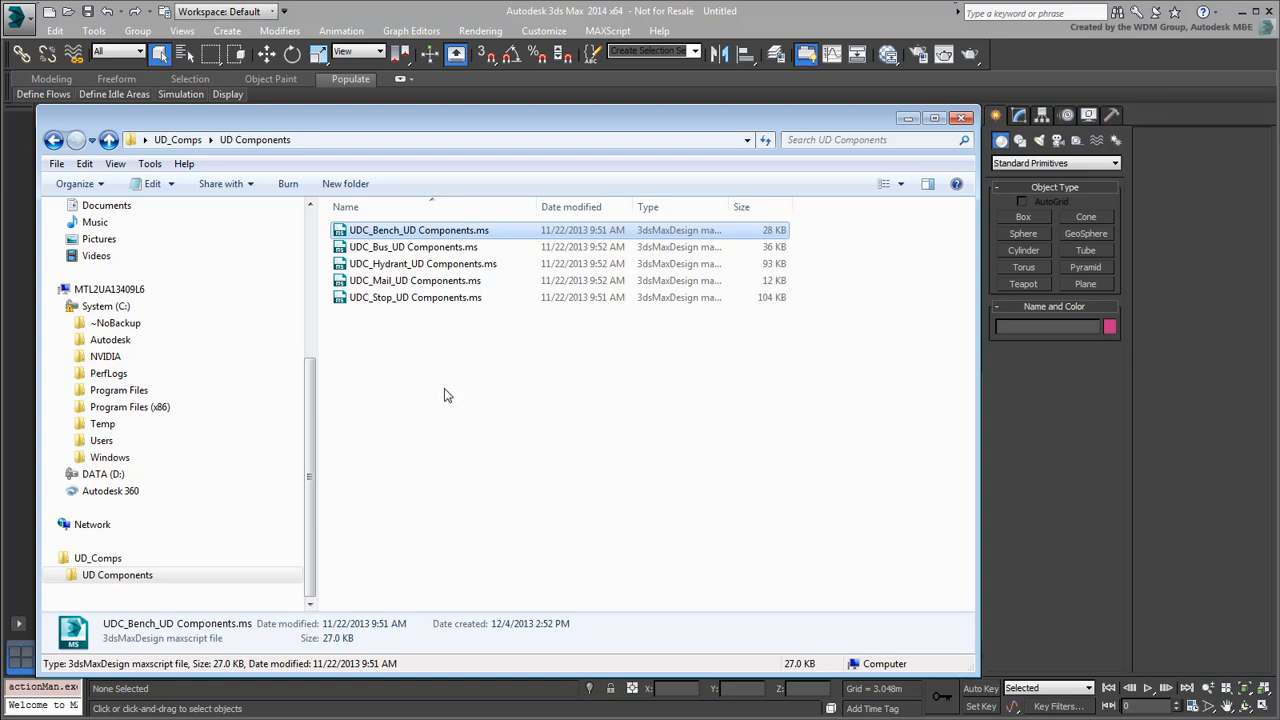
Step: Copy the five UDC .ms scripts and paste them into Program Files\Autodesk\3ds Max 2014\plugins
{"action": "right_click", "coordinate": [387, 265]}
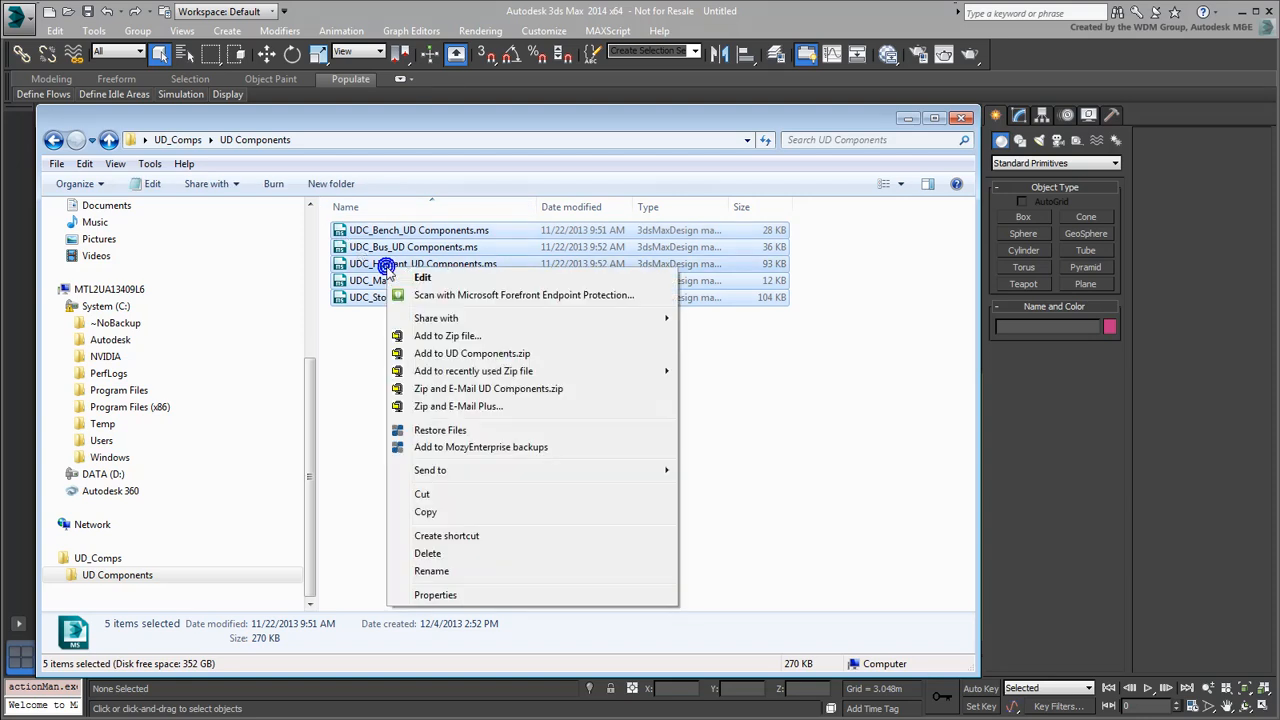
{"action": "left_click", "coordinate": [429, 513]}
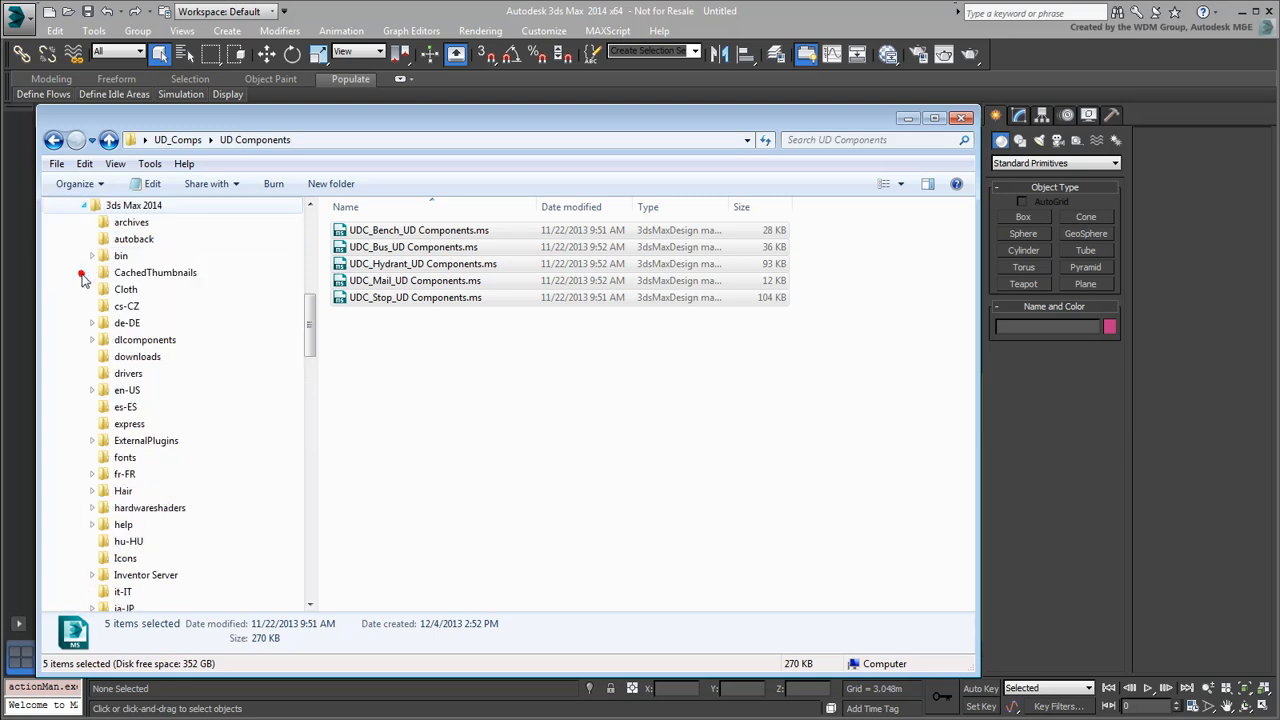
{"action": "scroll", "scroll_direction": "down", "scroll_amount": 3}
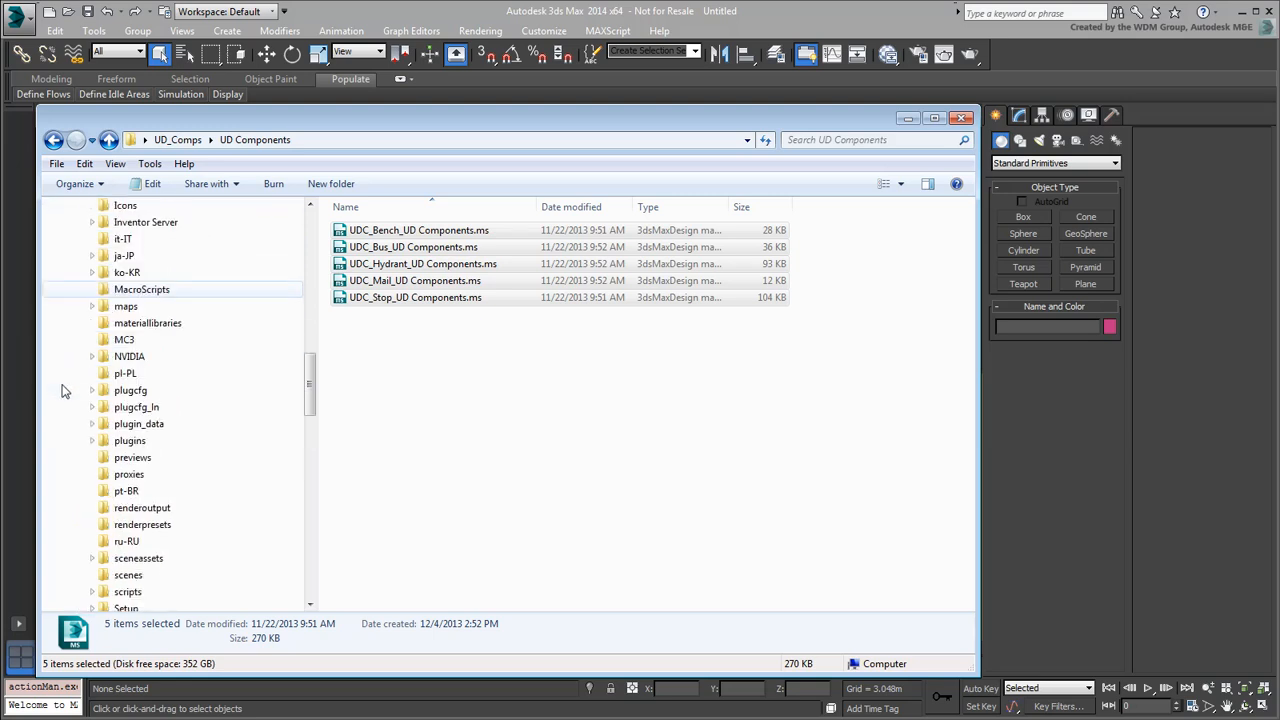
{"action": "scroll", "scroll_direction": "down", "scroll_amount": 3}
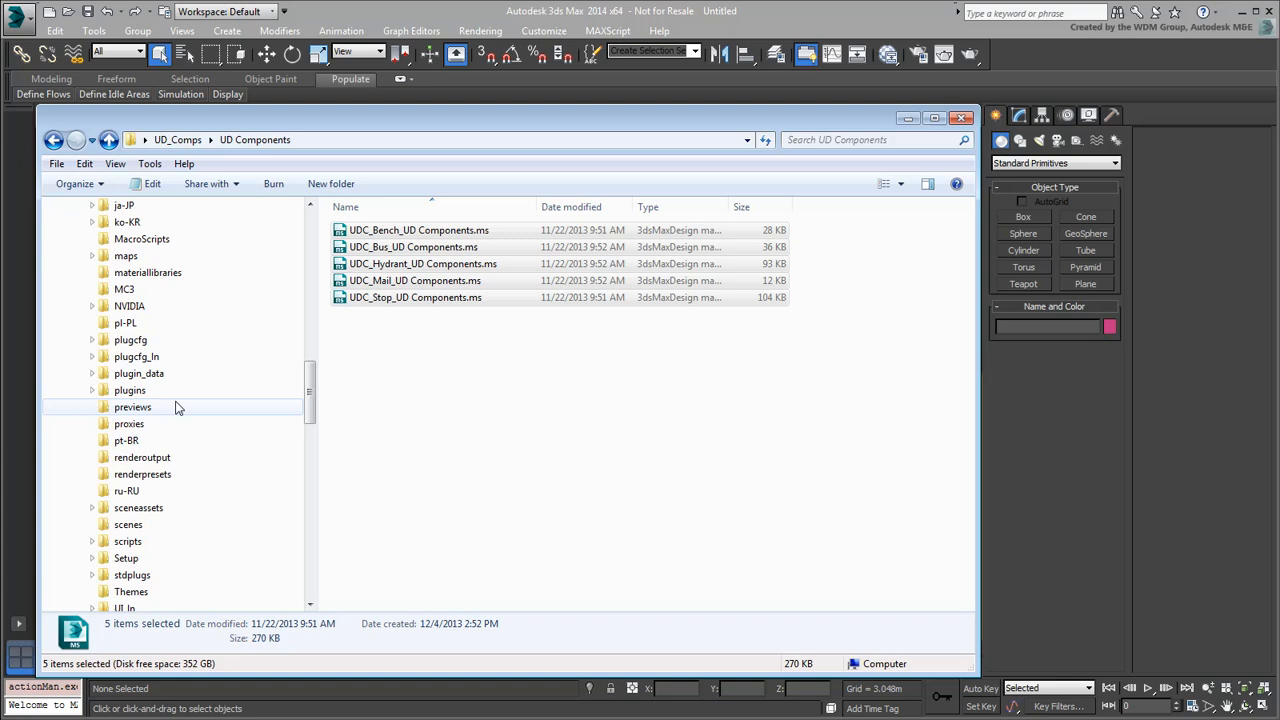
{"action": "left_click", "coordinate": [129, 390]}
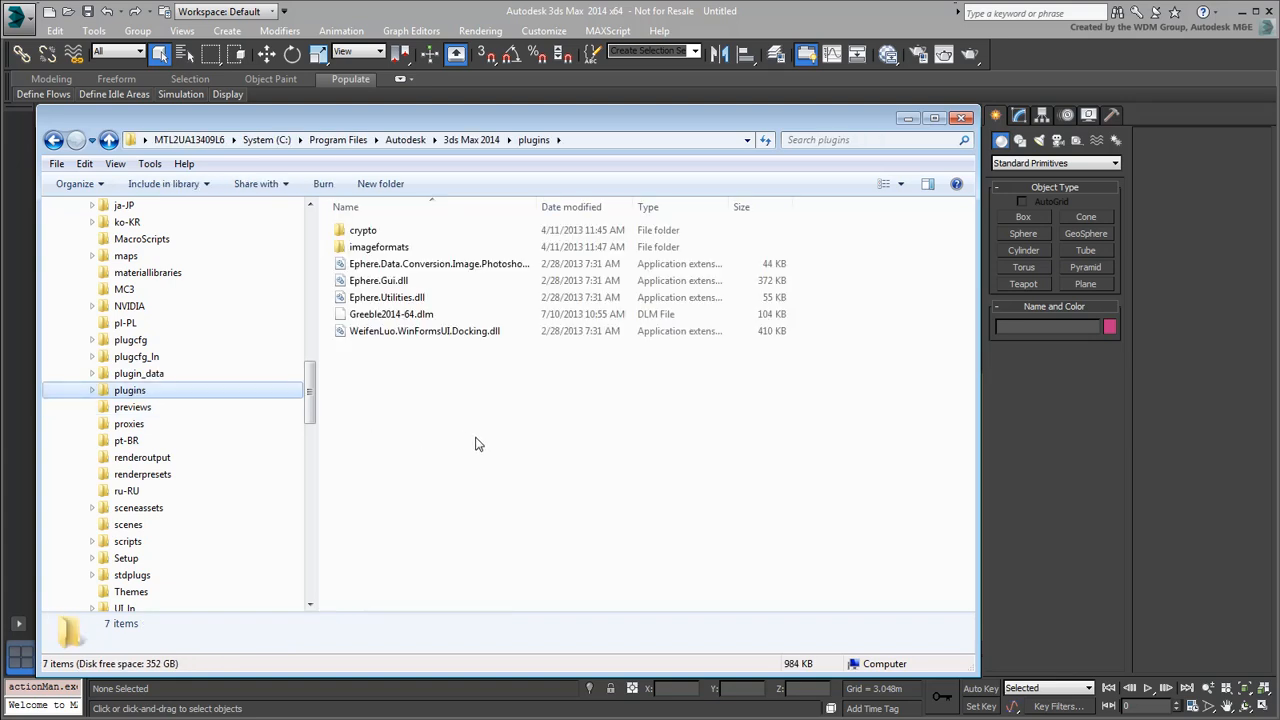
{"action": "right_click", "coordinate": [449, 431]}
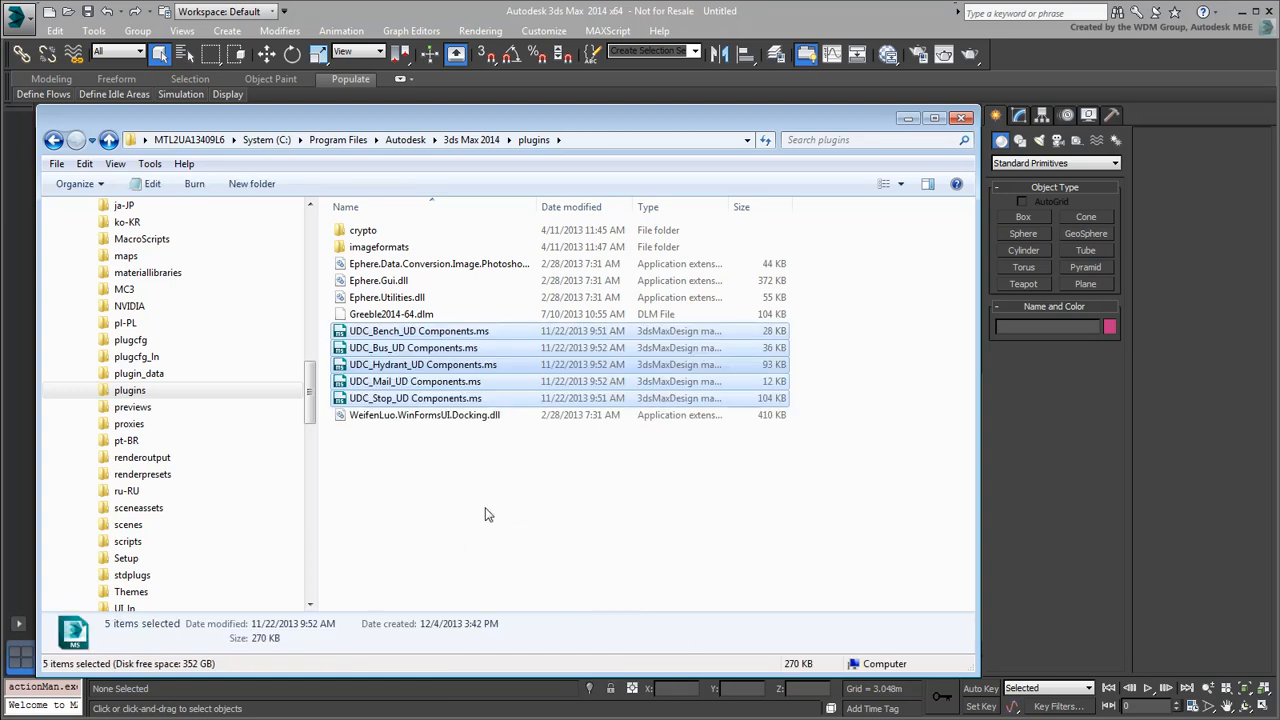
{"action": "mouse_move", "coordinate": [489, 515]}
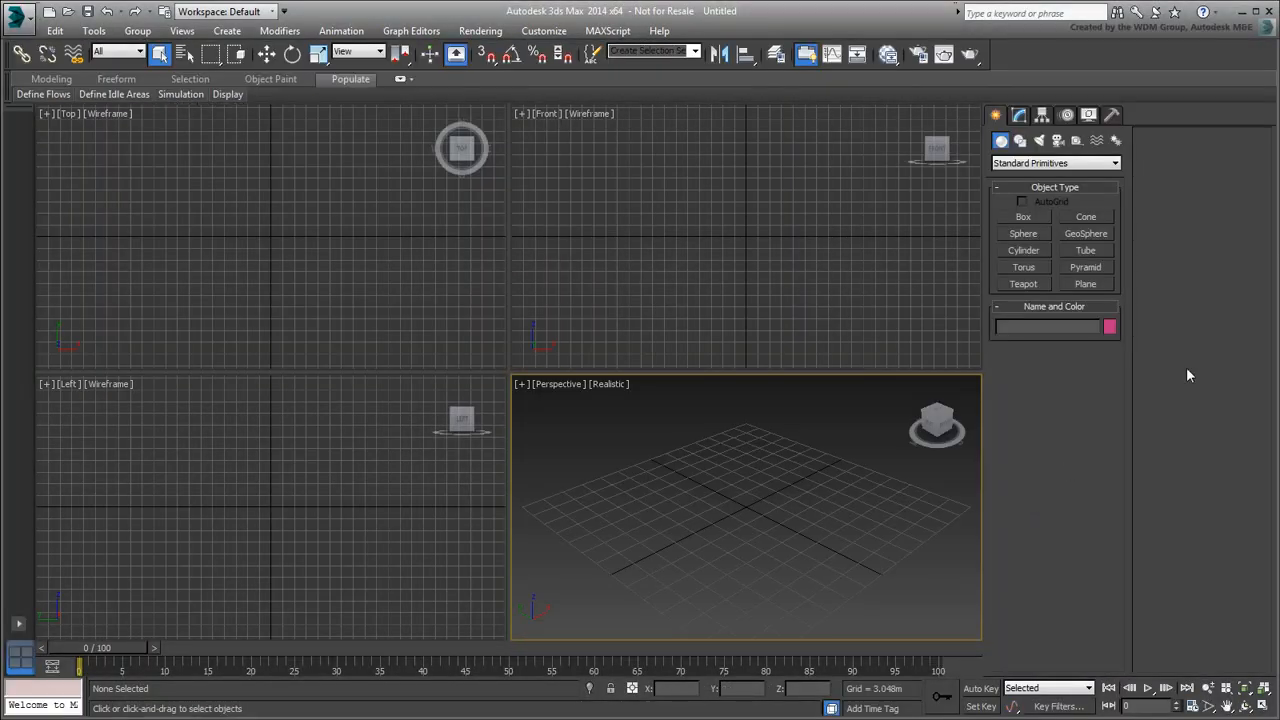
Step: Create a UDC_Bench from the UD Components category and rotate it into position
{"action": "left_click", "coordinate": [1115, 163]}
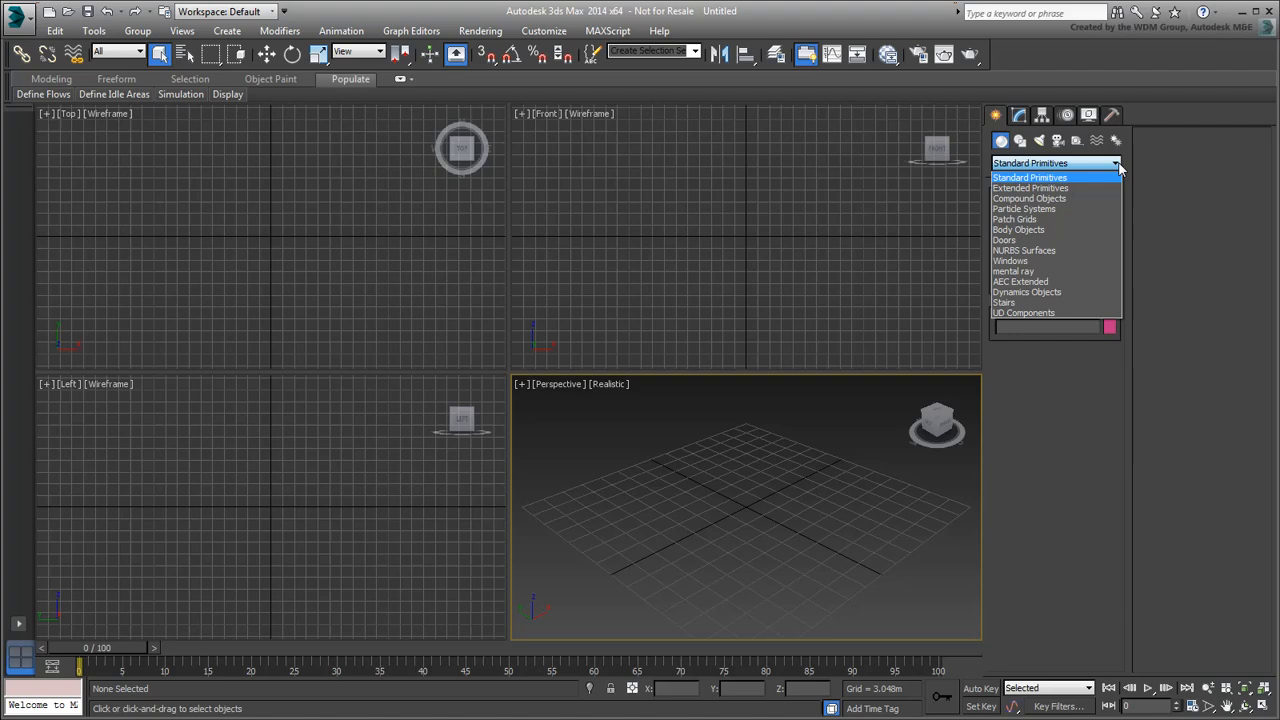
{"action": "left_click", "coordinate": [1022, 312]}
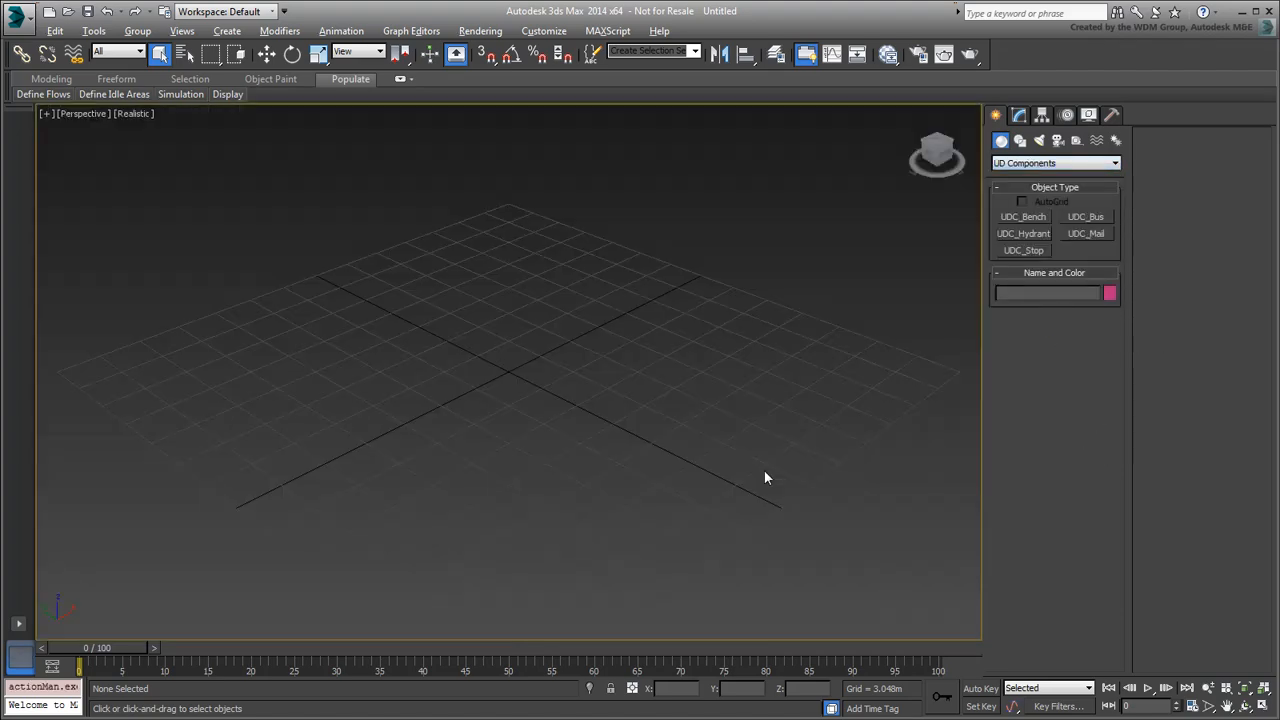
{"action": "left_click", "coordinate": [1022, 217]}
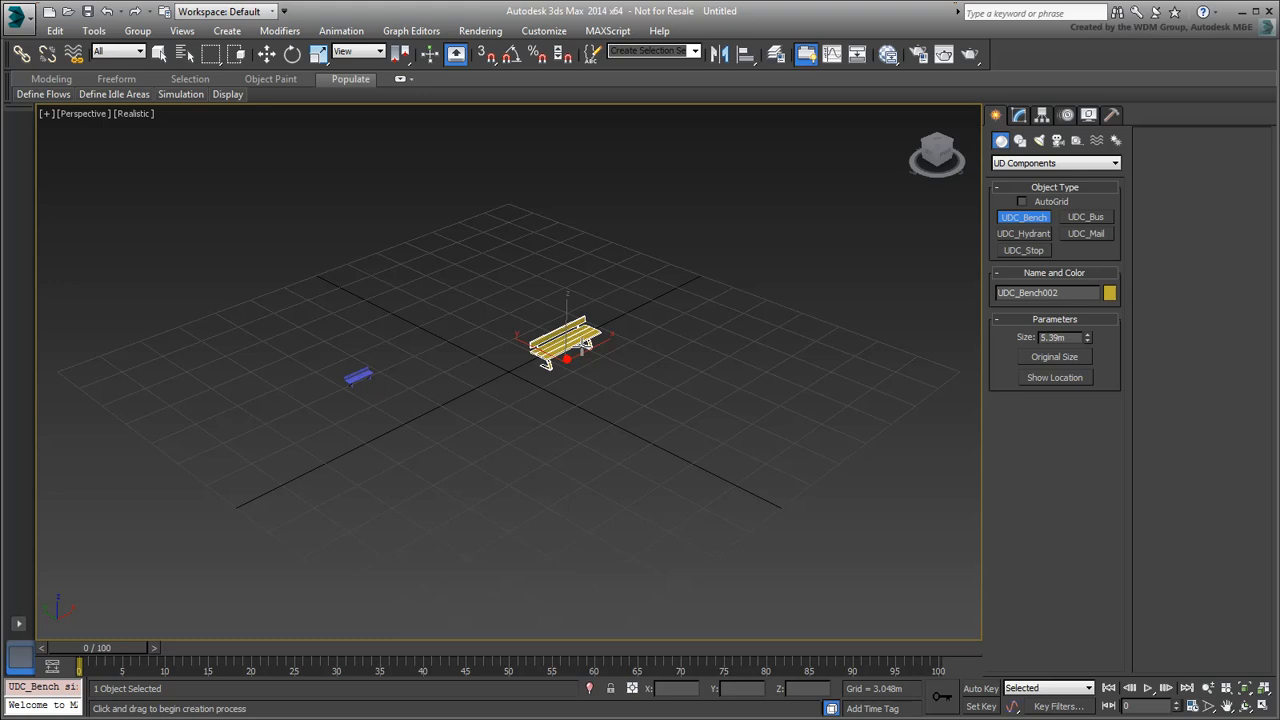
{"action": "right_click", "coordinate": [567, 348]}
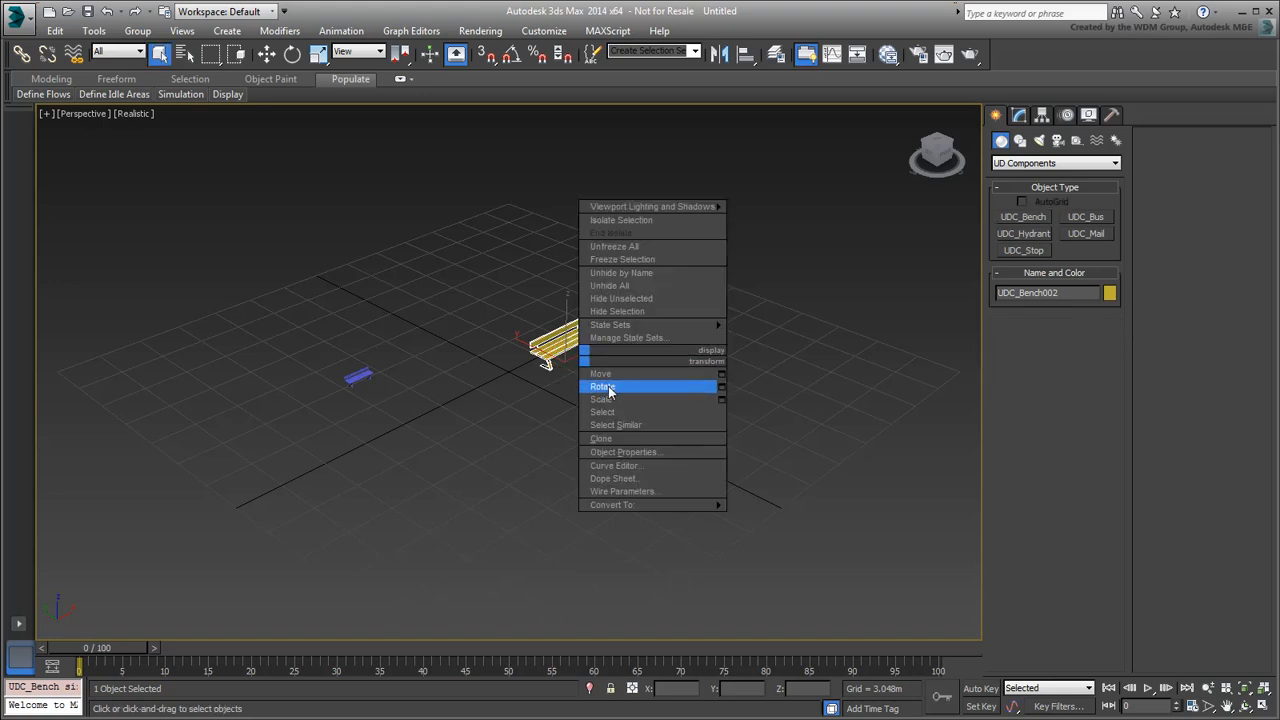
{"action": "left_click", "coordinate": [603, 386]}
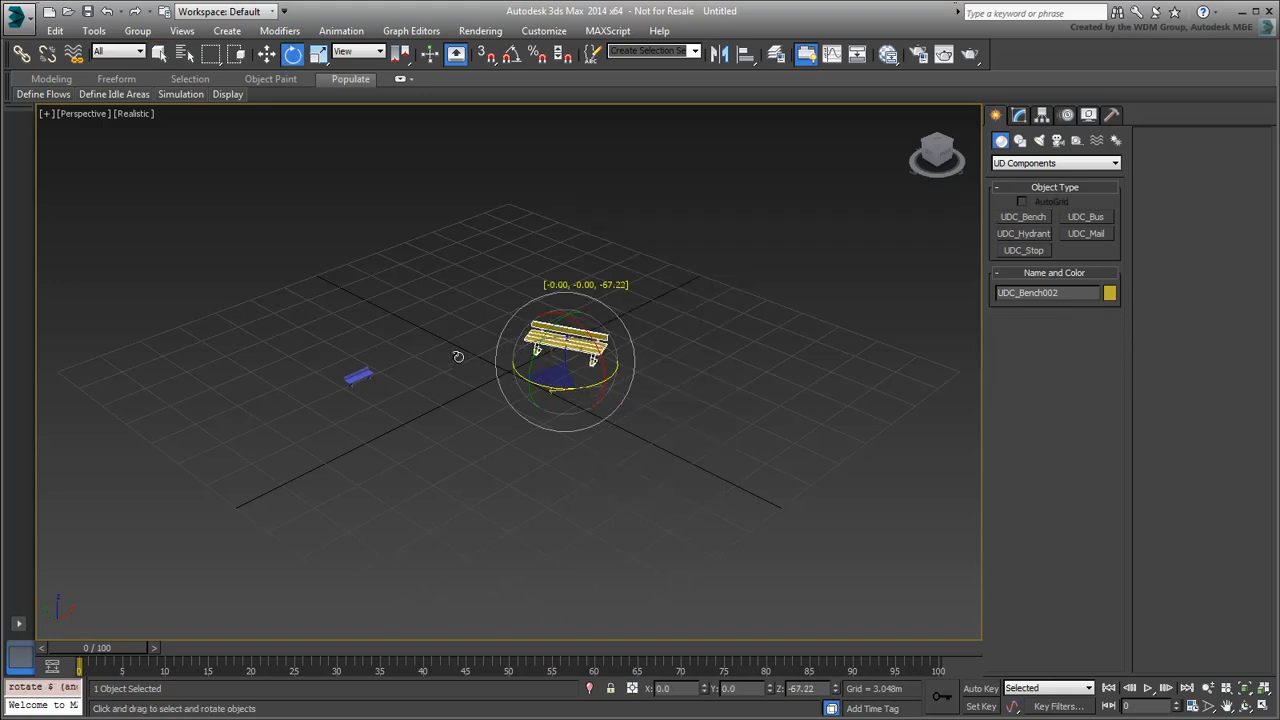
Step: Add a UDC_Hydrant, UDC_Mail, UDC_Stop sign and UDC_Bus shelter to the scene
{"action": "left_click", "coordinate": [1023, 233]}
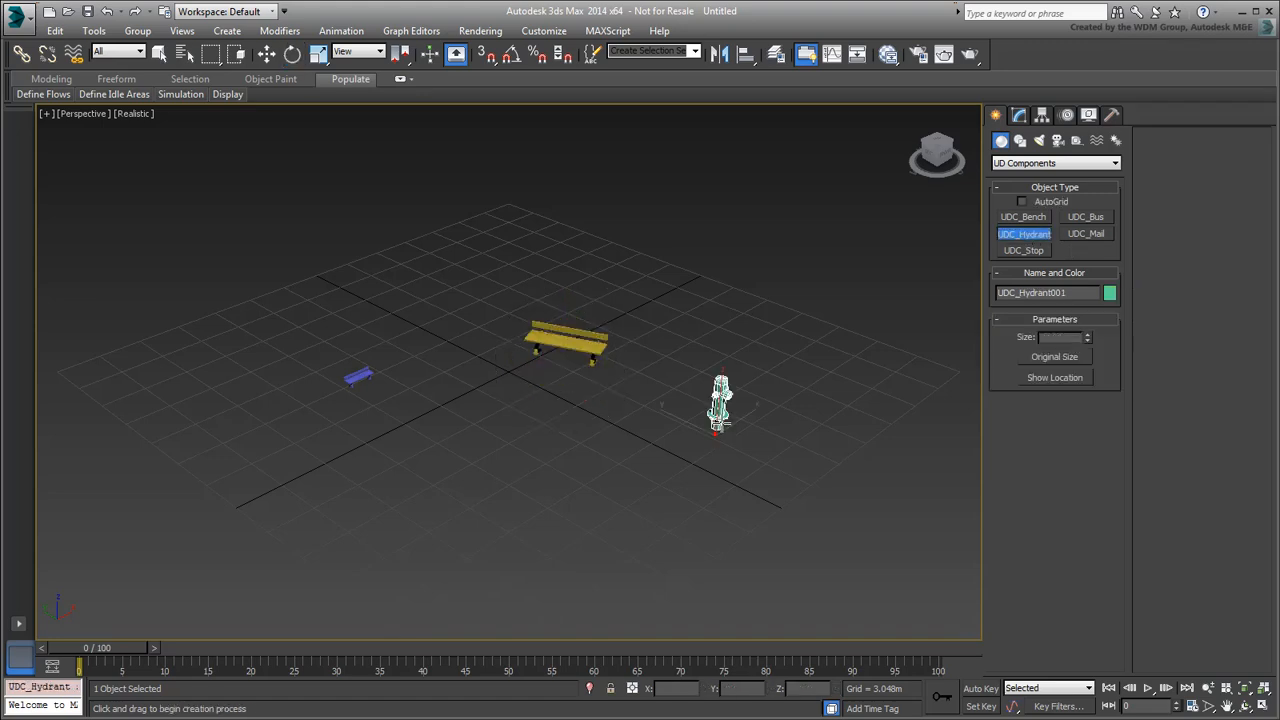
{"action": "left_click", "coordinate": [1086, 233]}
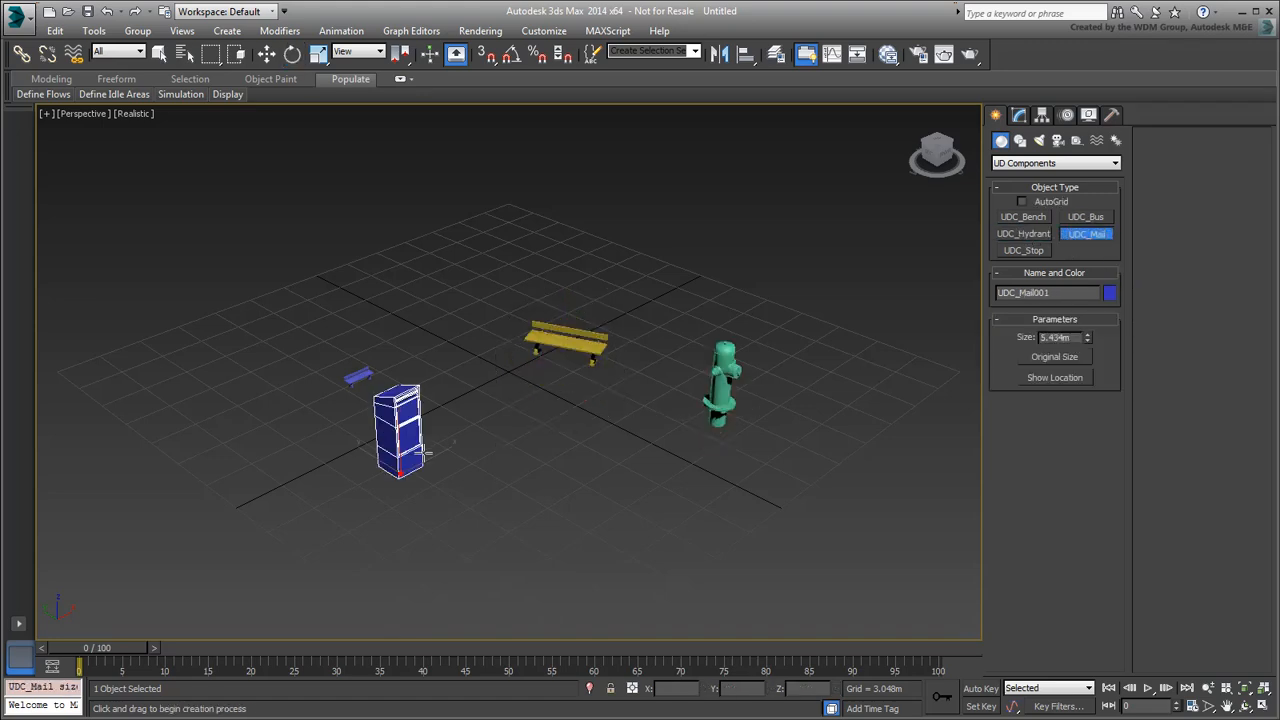
{"action": "left_click", "coordinate": [1021, 250]}
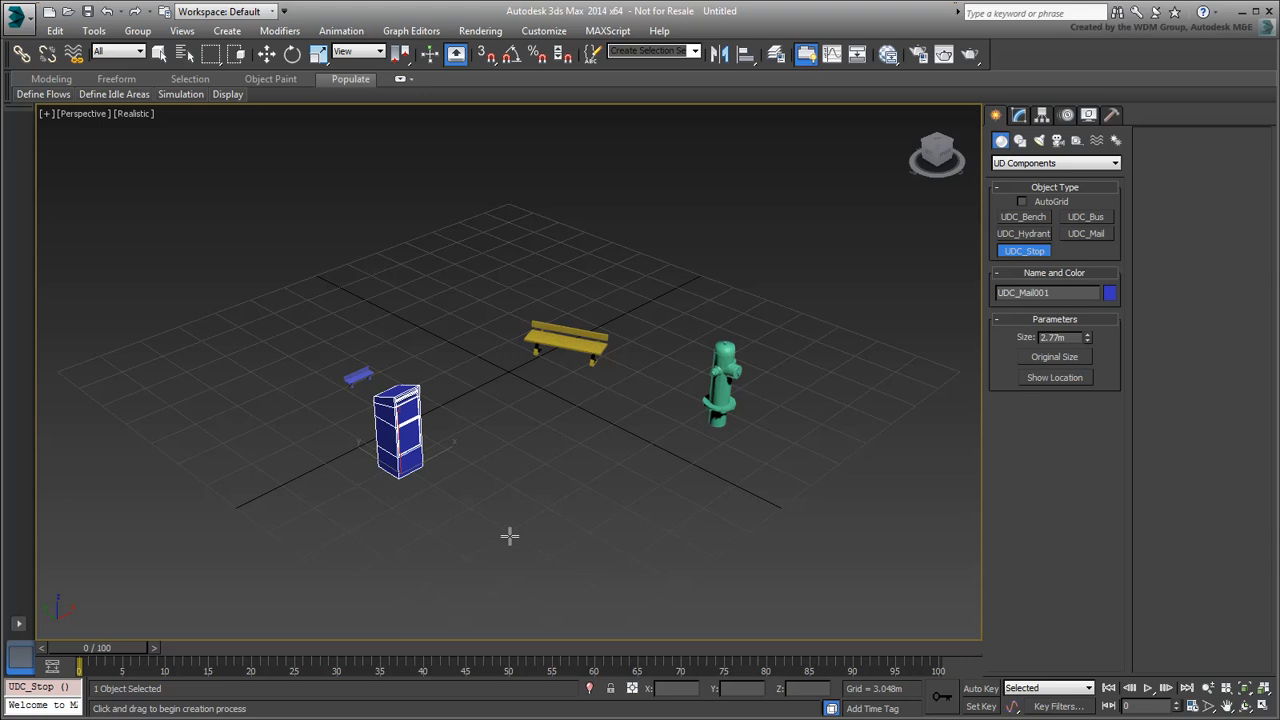
{"action": "left_click_drag", "start_coordinate": [510, 536], "coordinate": [525, 500]}
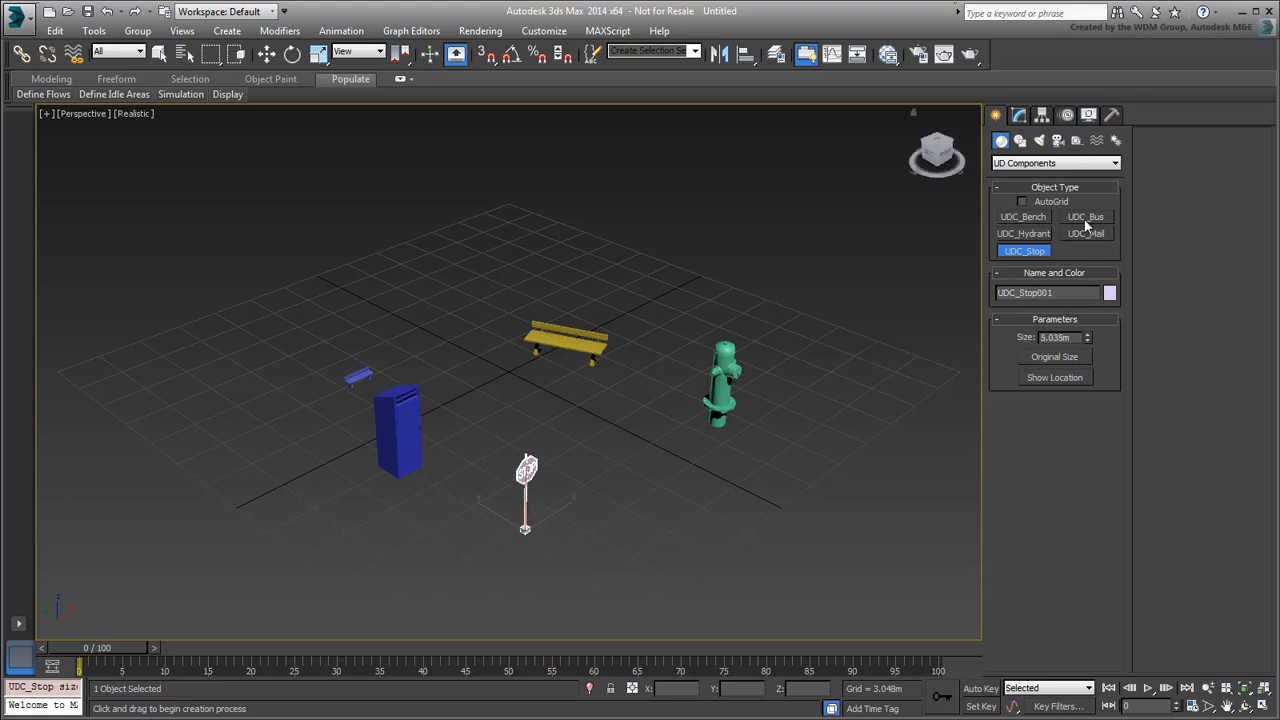
{"action": "left_click", "coordinate": [1084, 217]}
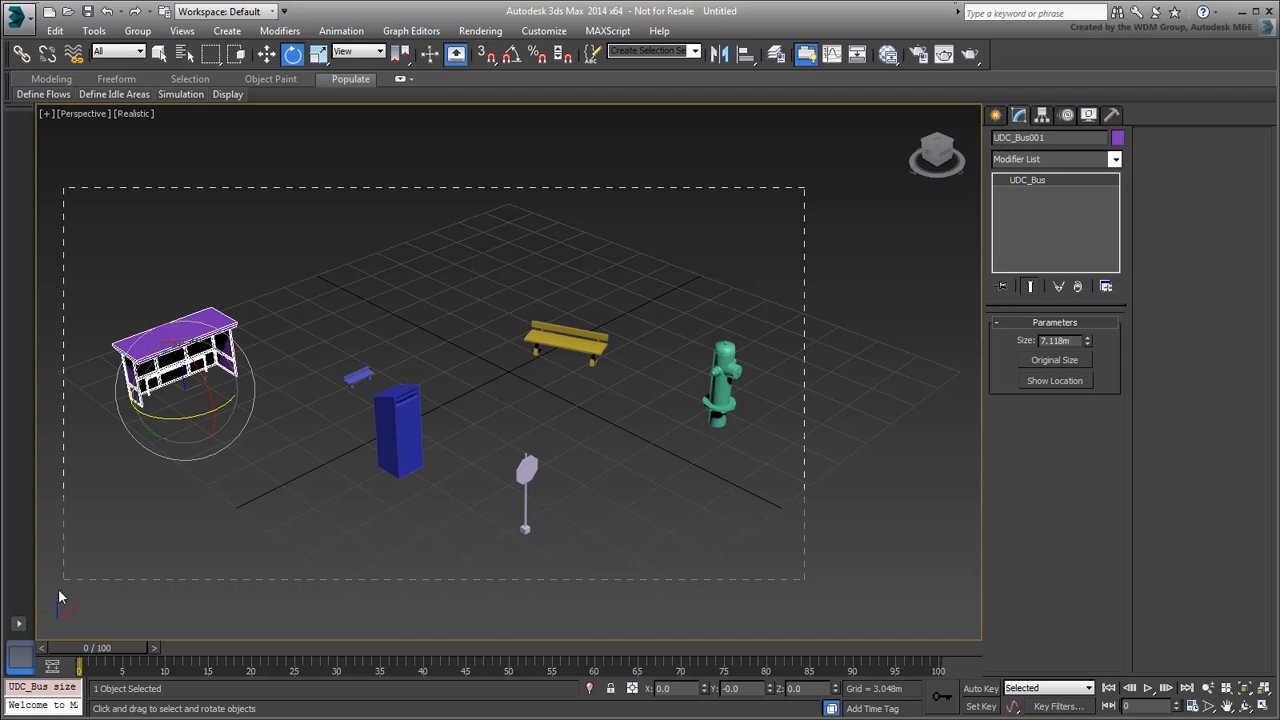
Step: Convert the six selected street furniture objects to Editable Poly and deselect them
{"action": "right_click", "coordinate": [450, 400]}
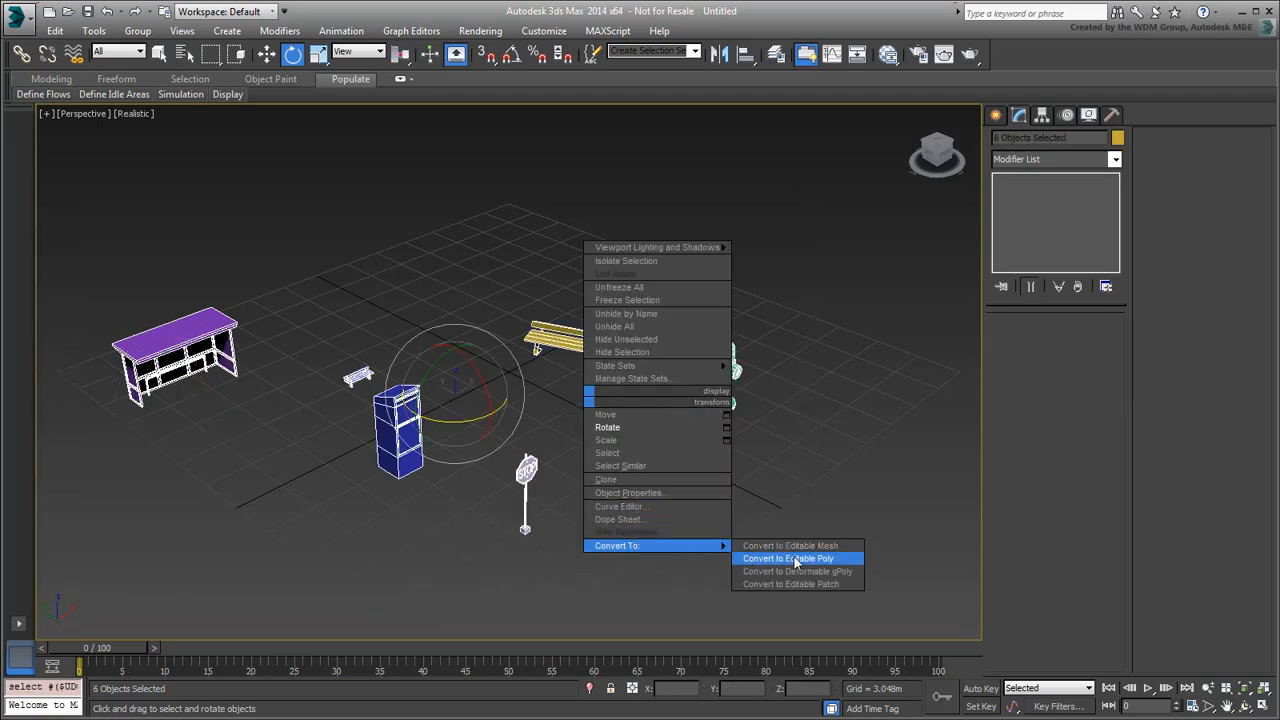
{"action": "left_click", "coordinate": [790, 558]}
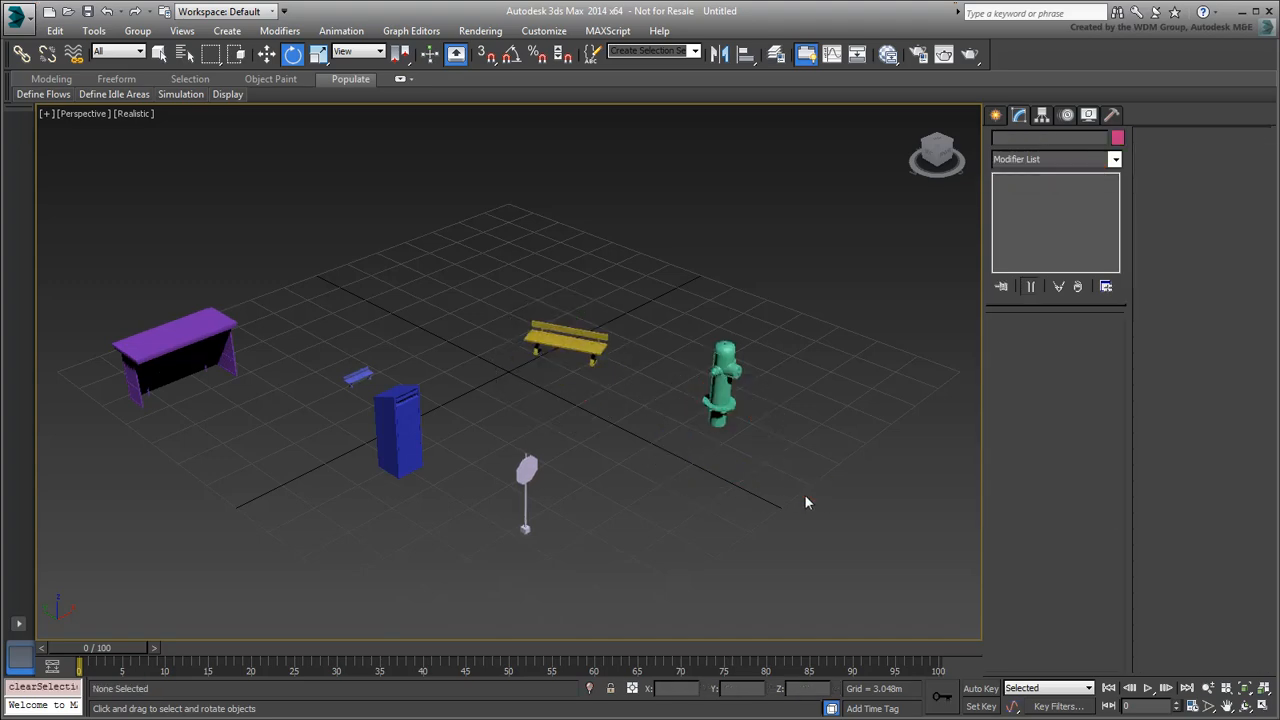
{"action": "left_click", "coordinate": [14, 17]}
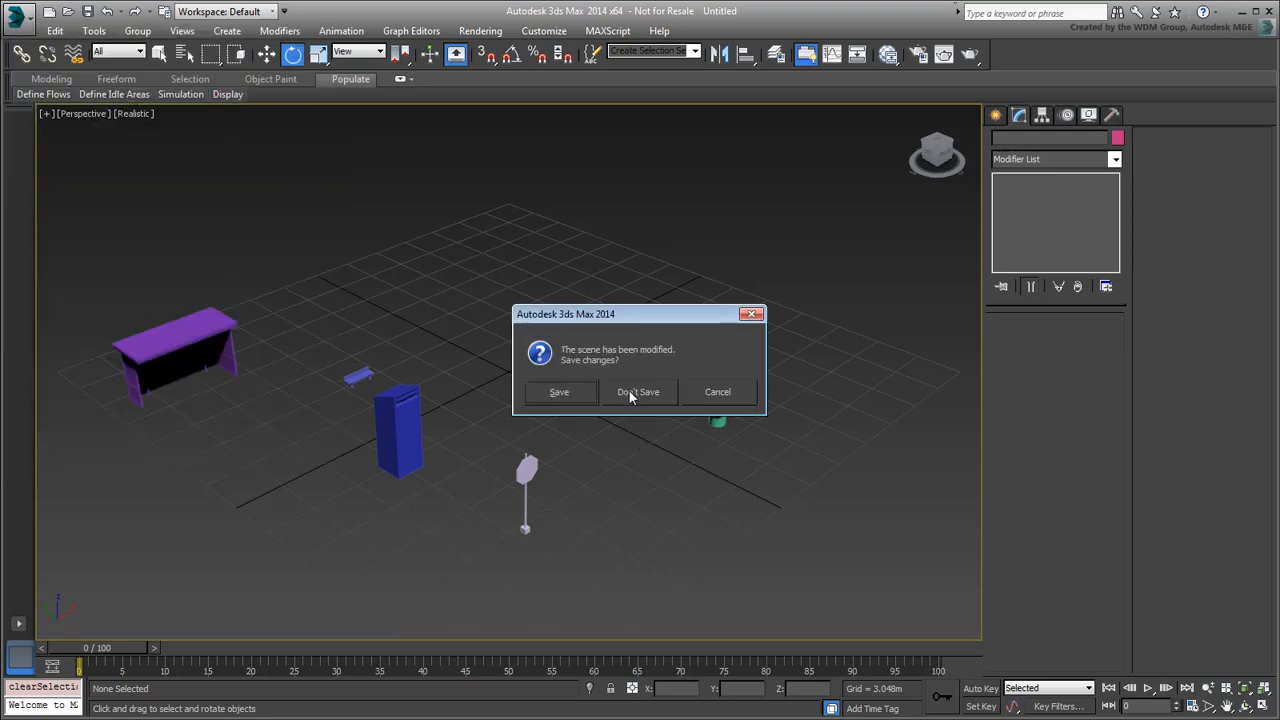
Step: Discard the test scene, maximize the Perspective view of CityBlocks_UD-link and select the bench and road
{"action": "left_click", "coordinate": [638, 392]}
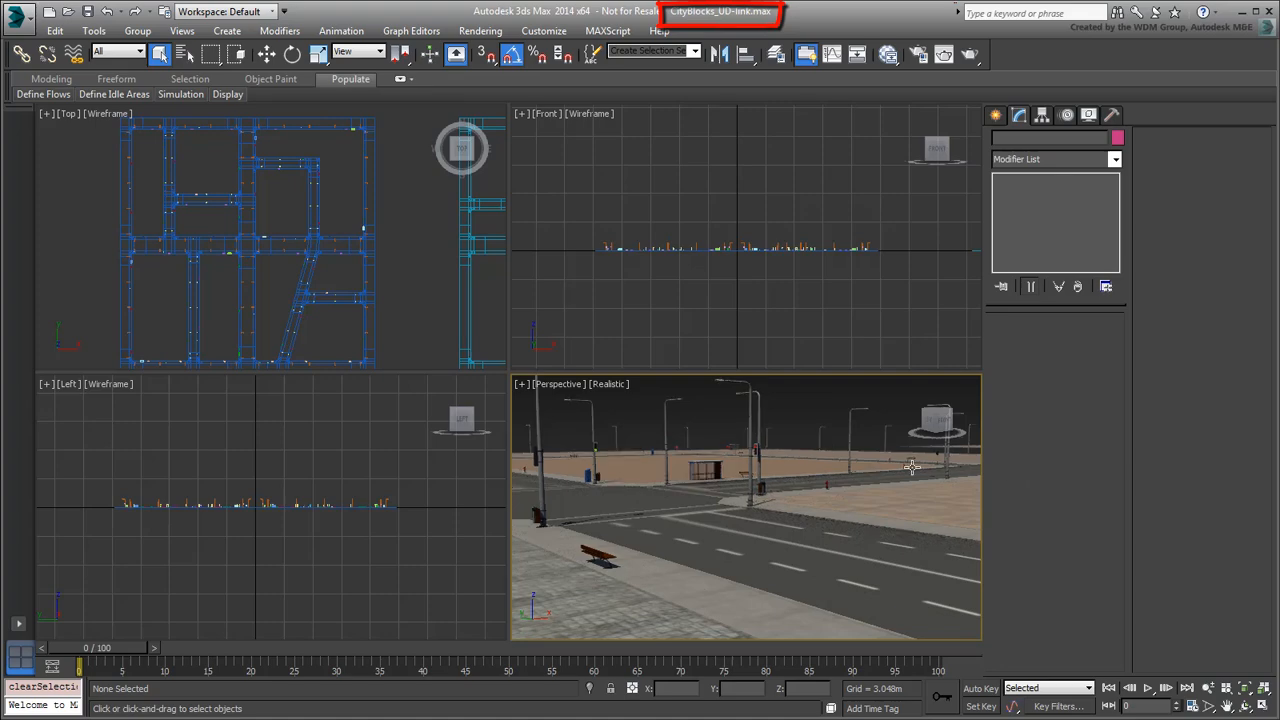
{"action": "key", "text": "Alt+W"}
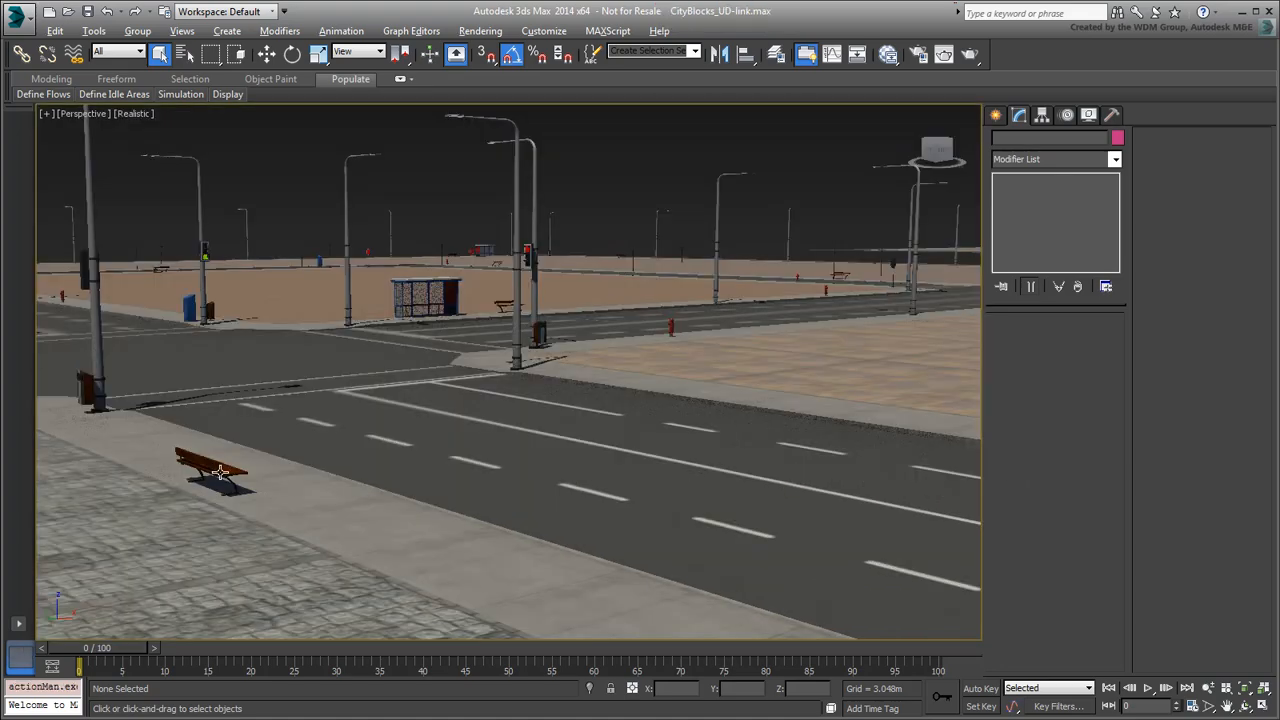
{"action": "left_click", "coordinate": [213, 472]}
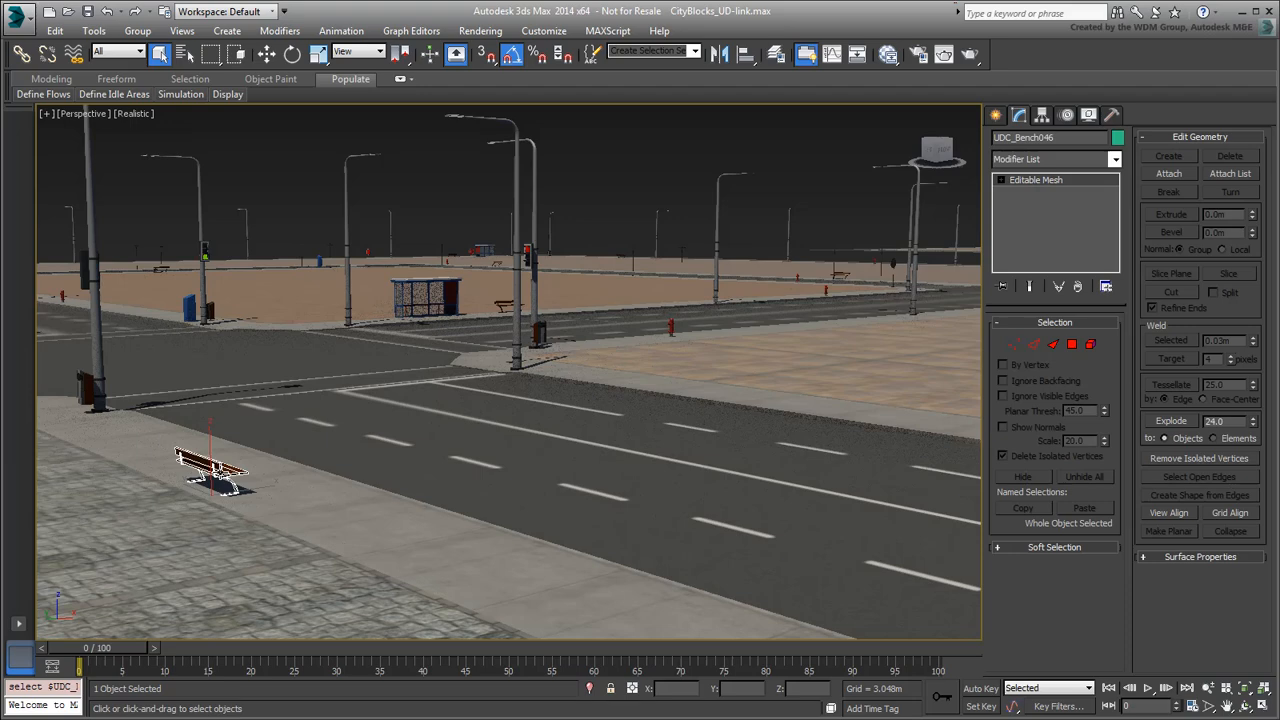
{"action": "mouse_move", "coordinate": [670, 328]}
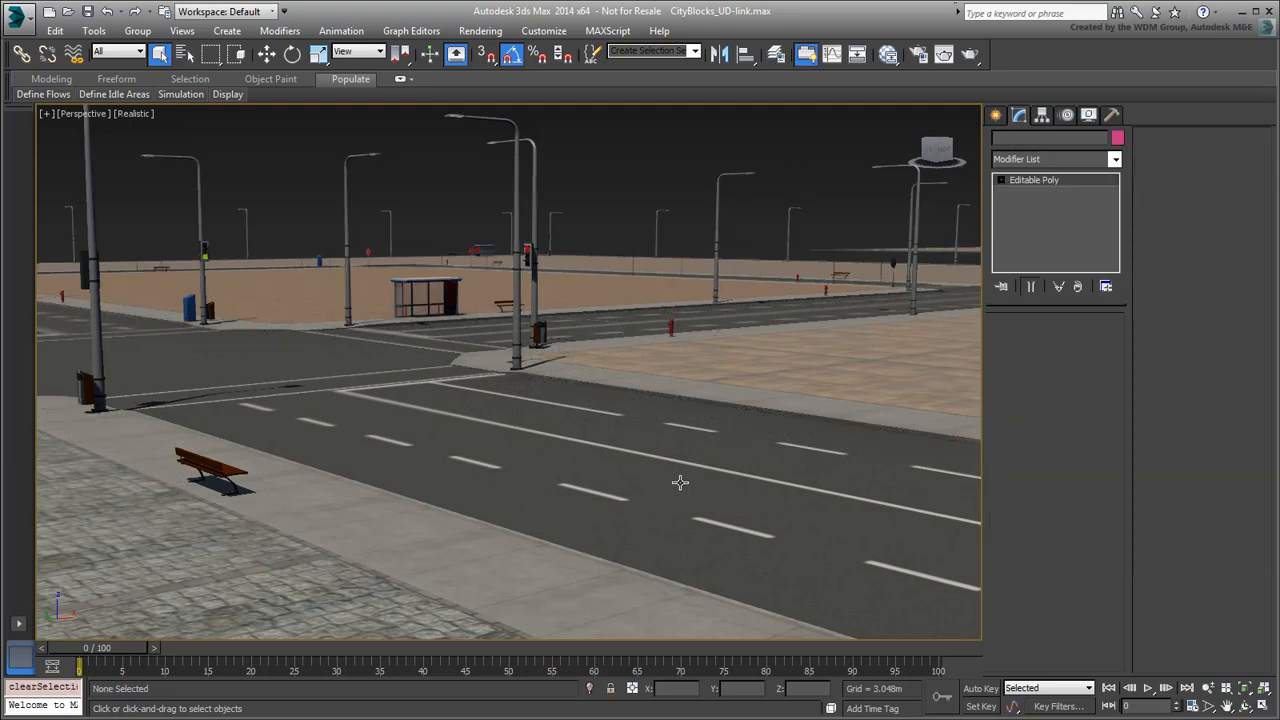
{"action": "left_click", "coordinate": [678, 484]}
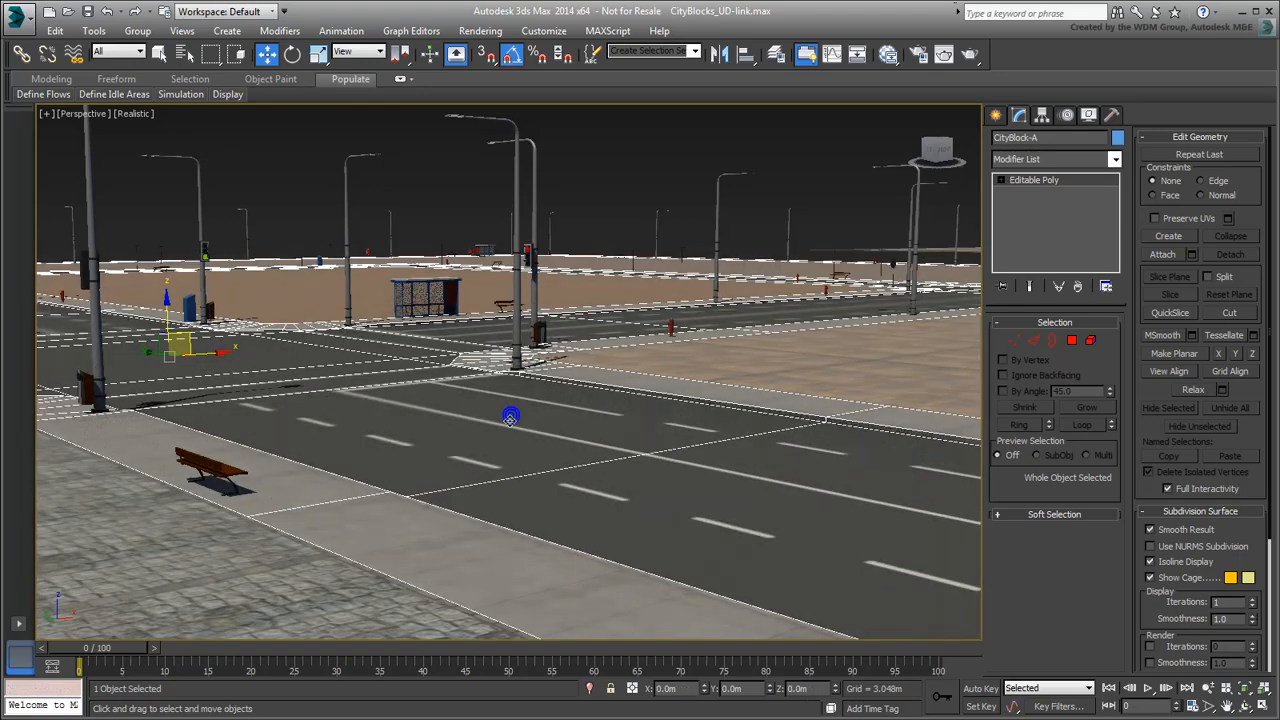
{"action": "mouse_move", "coordinate": [614, 217]}
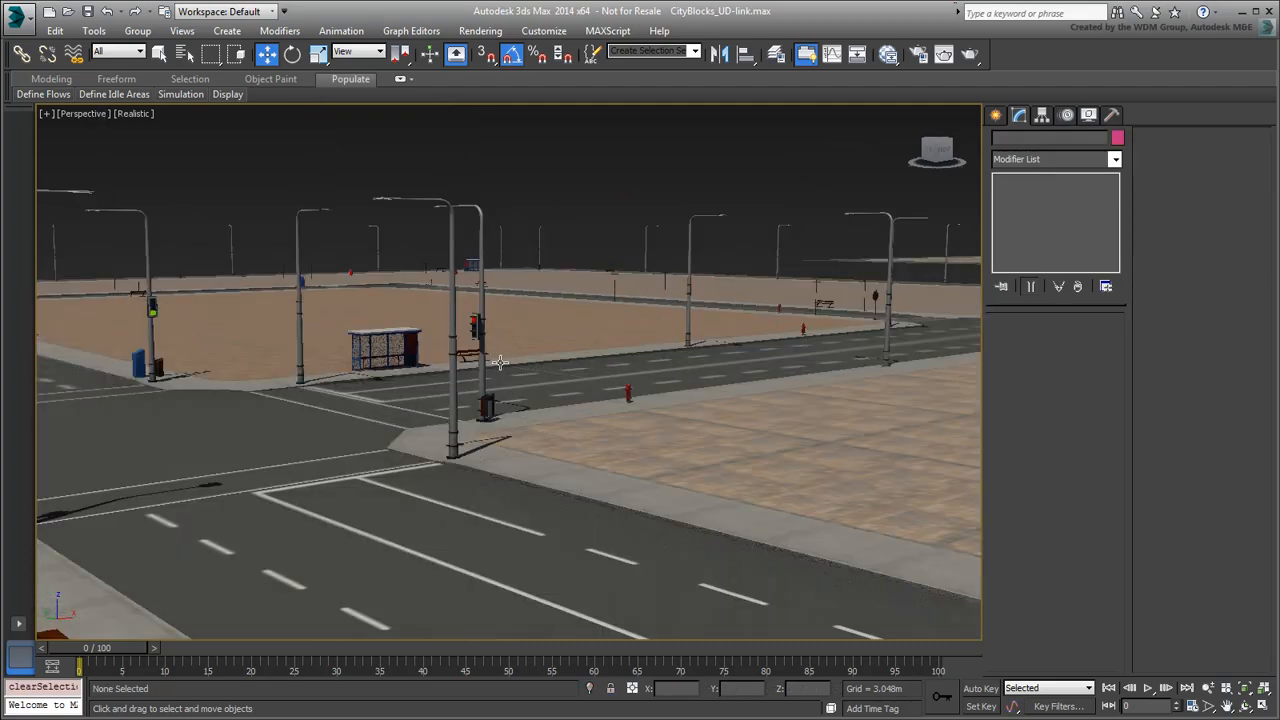
{"action": "mouse_move", "coordinate": [609, 249]}
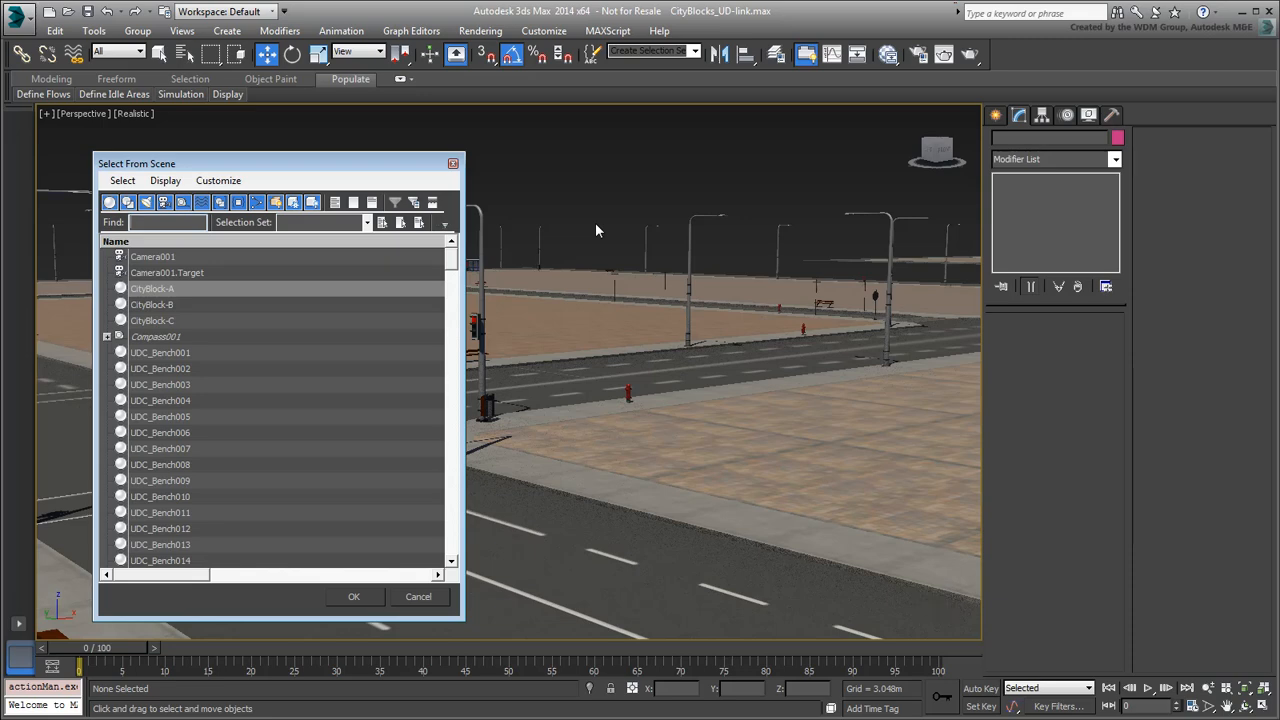
Step: With Select Children enabled, pick the UDC_ entries from Bench to StreetLight, selecting 248 objects
{"action": "left_click", "coordinate": [121, 180]}
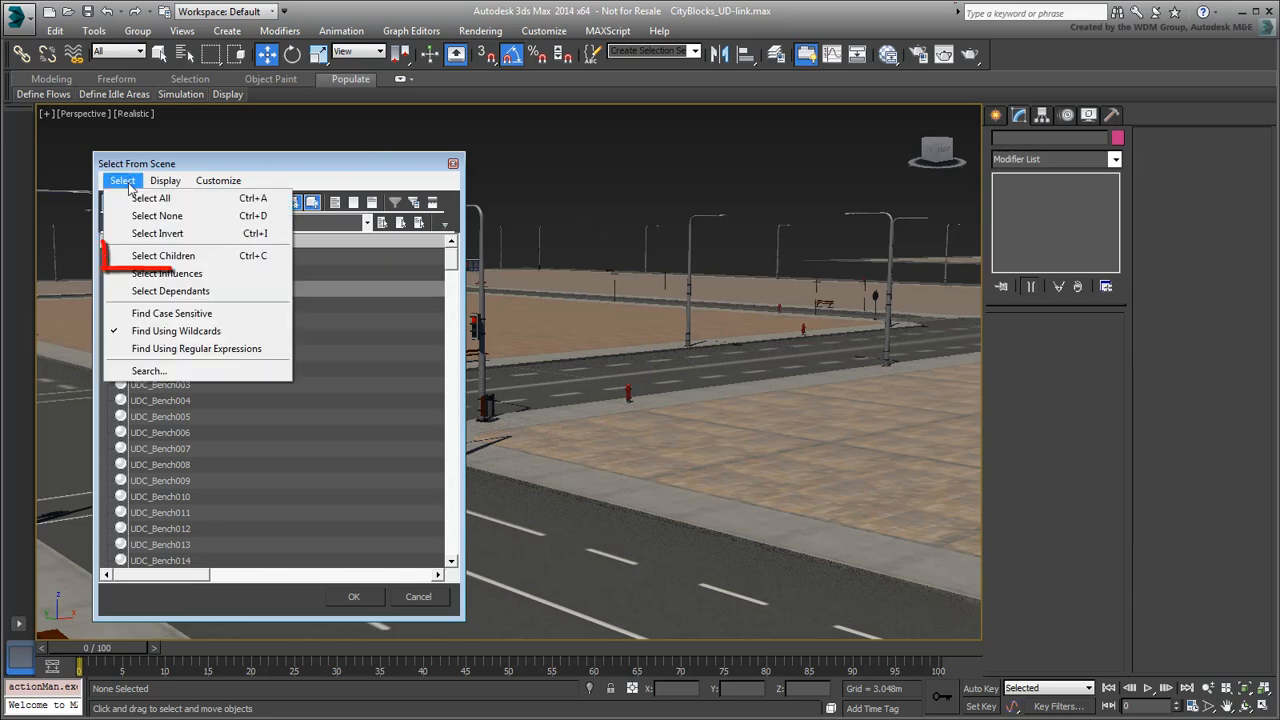
{"action": "mouse_move", "coordinate": [163, 255]}
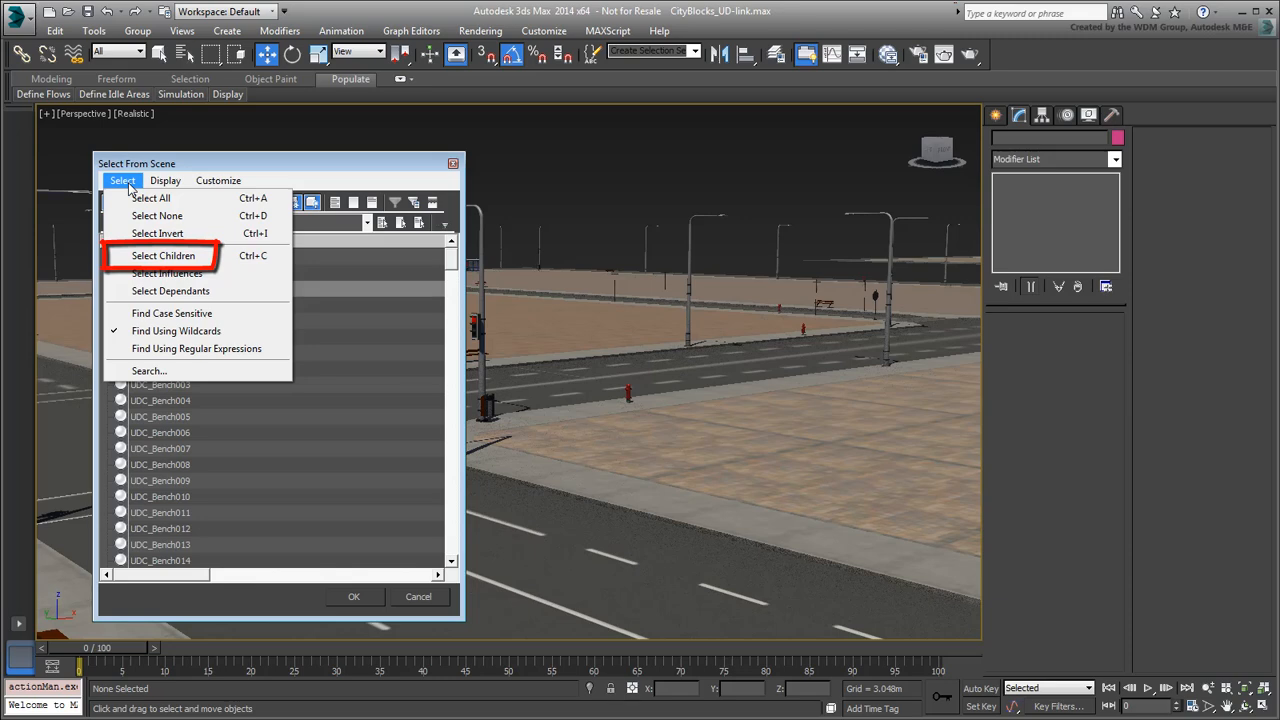
{"action": "left_click", "coordinate": [120, 180]}
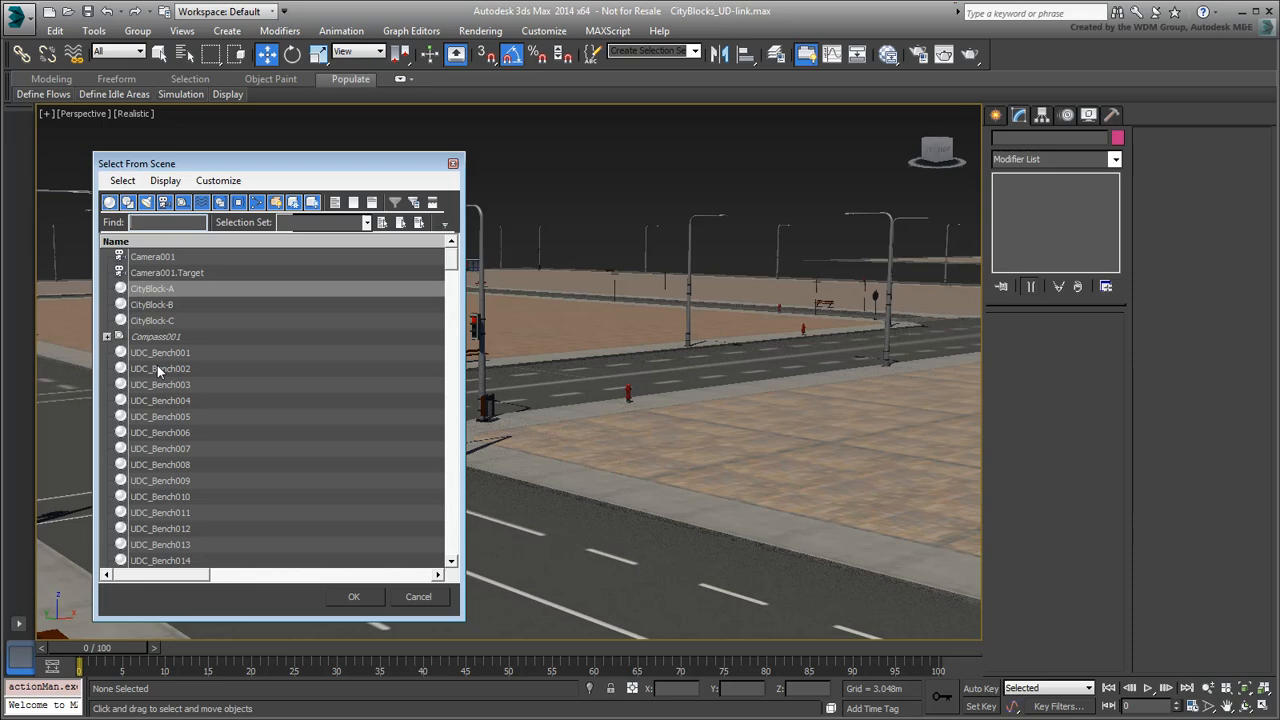
{"action": "left_click_drag", "start_coordinate": [160, 352], "coordinate": [160, 416]}
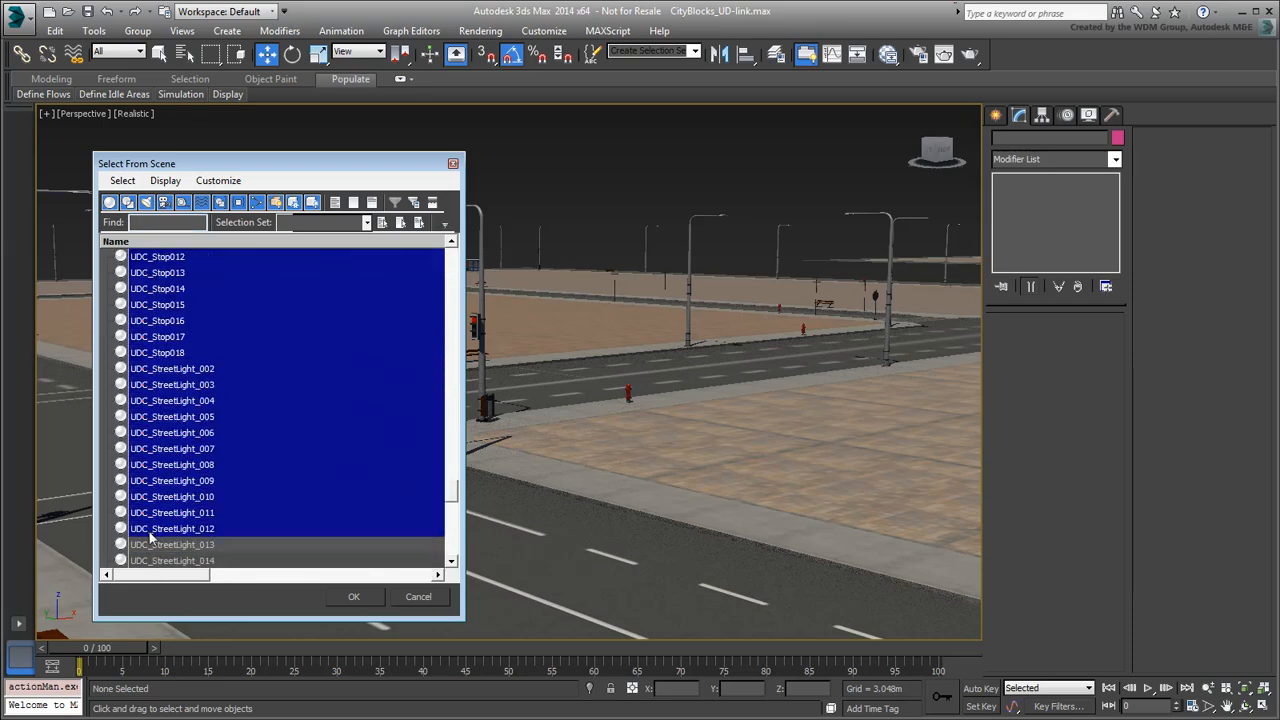
{"action": "scroll", "scroll_direction": "down", "scroll_amount": 3}
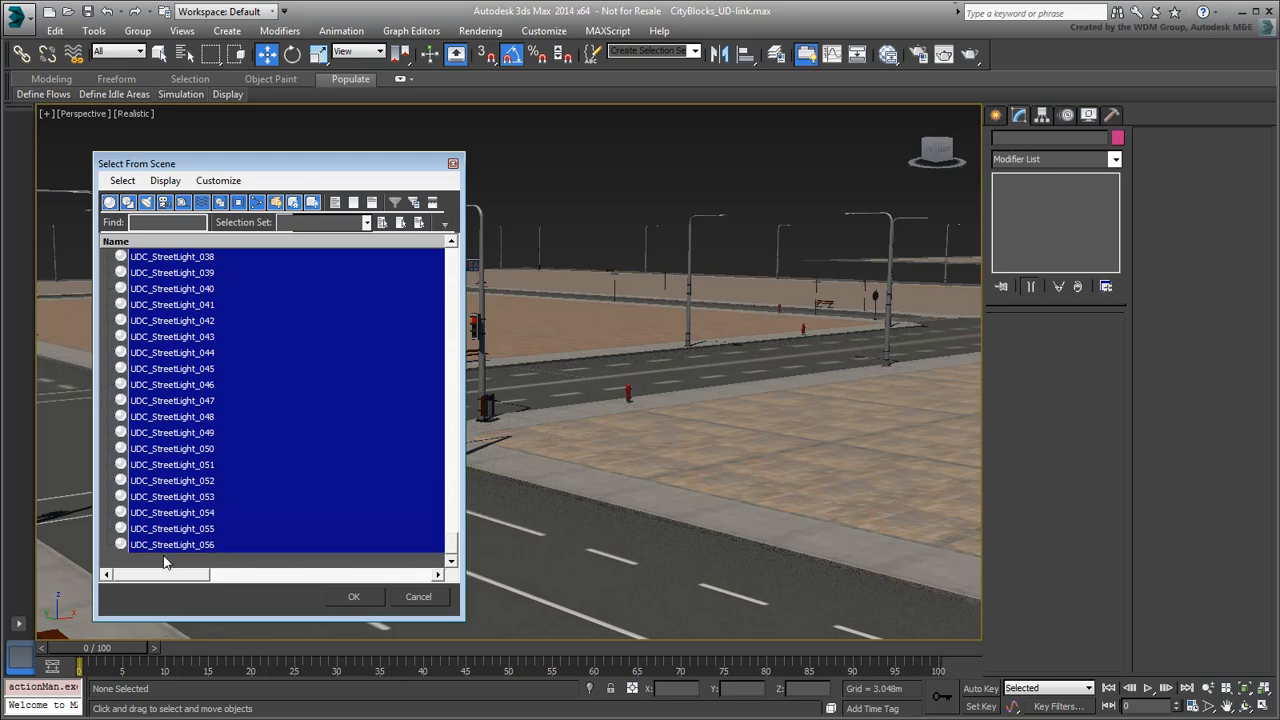
{"action": "scroll", "scroll_direction": "down", "scroll_amount": 3}
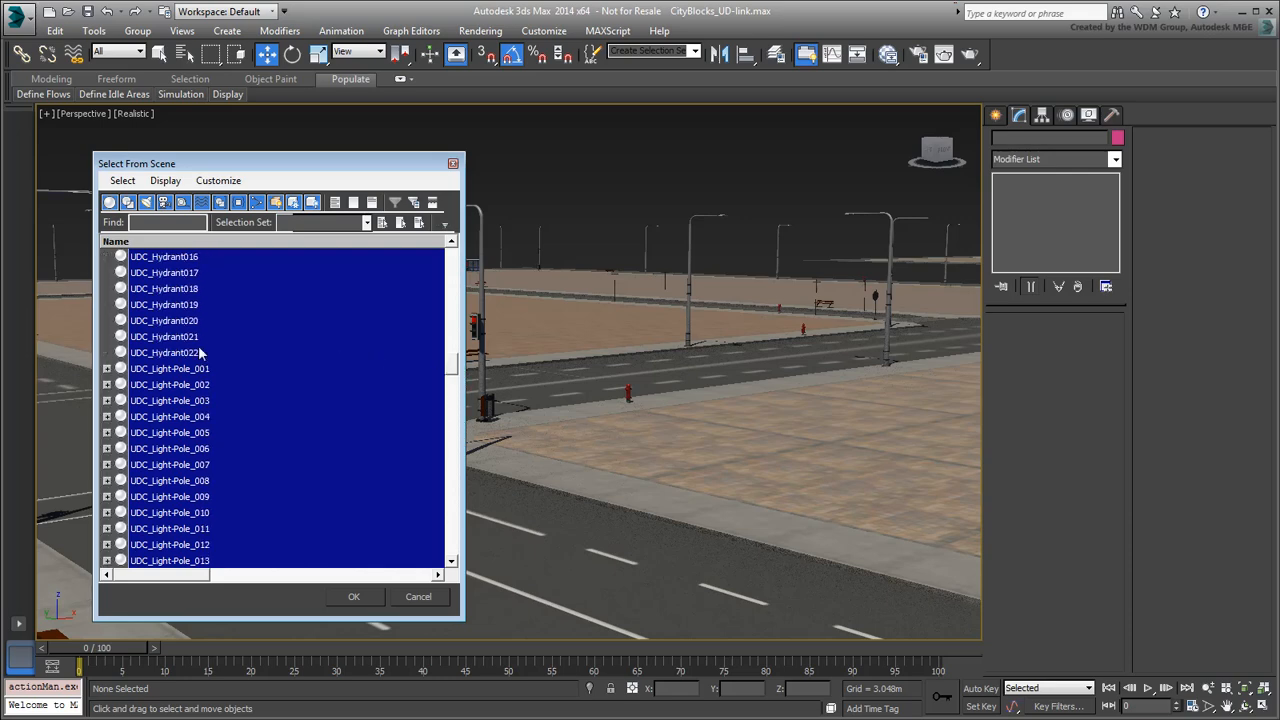
{"action": "left_click", "coordinate": [108, 384]}
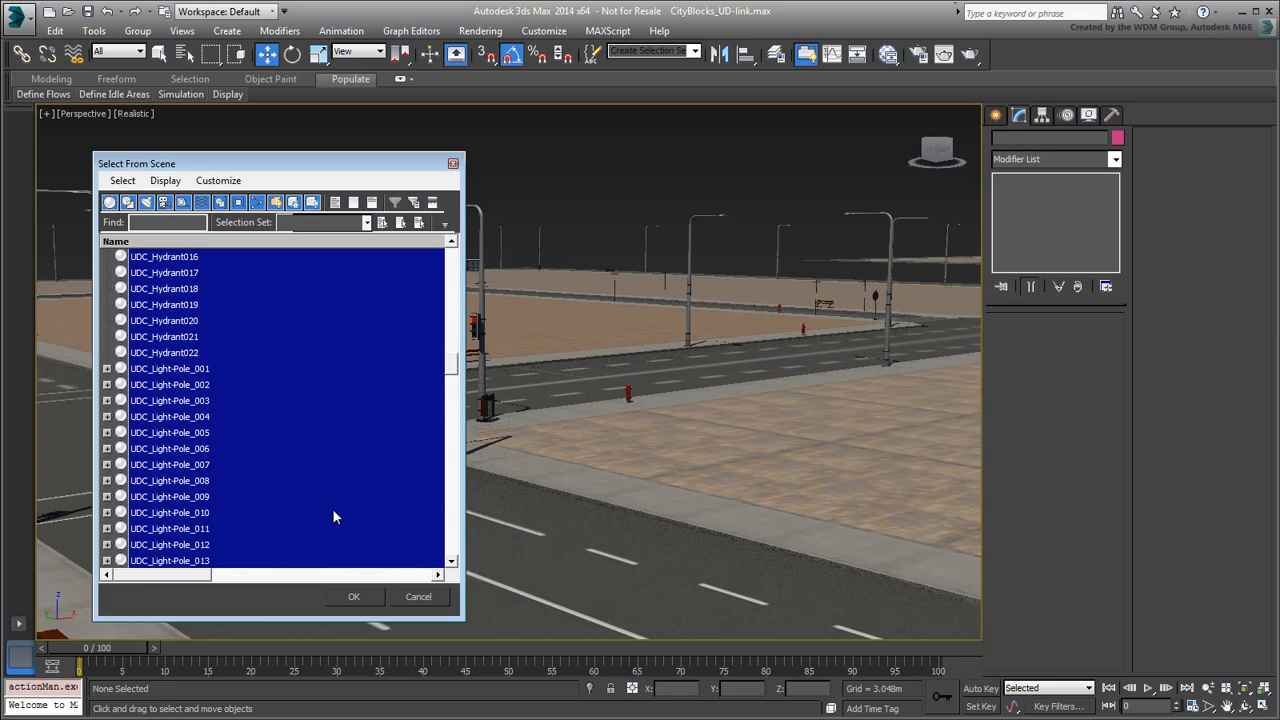
{"action": "left_click", "coordinate": [353, 596]}
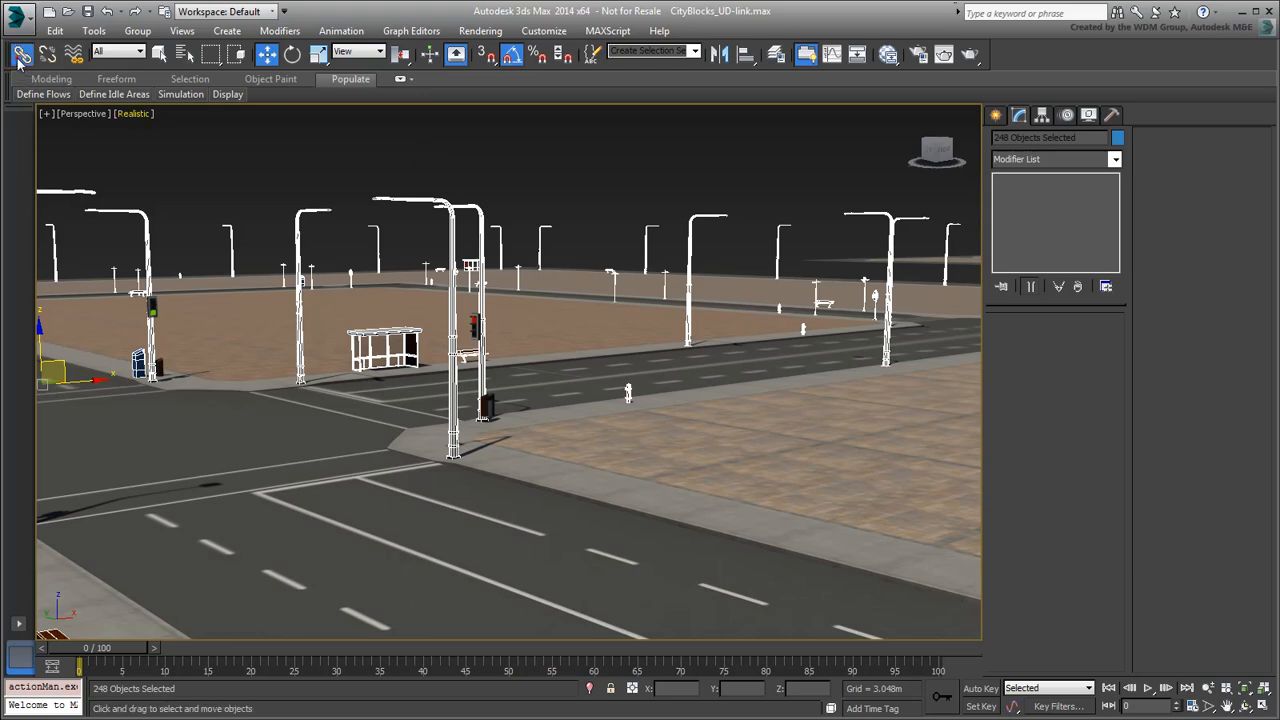
Step: Activate Select and Link to parent the street furniture to the CityBlock road mesh
{"action": "left_click", "coordinate": [16, 52]}
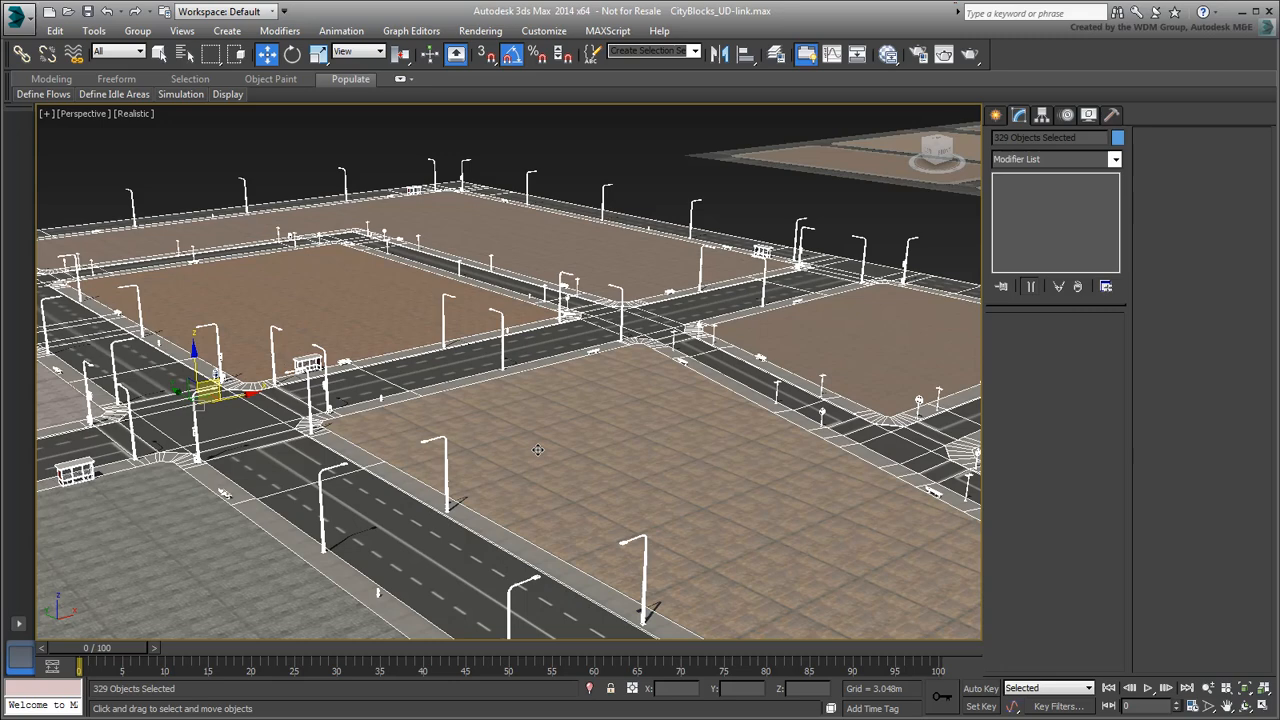
{"action": "mouse_move", "coordinate": [591, 166]}
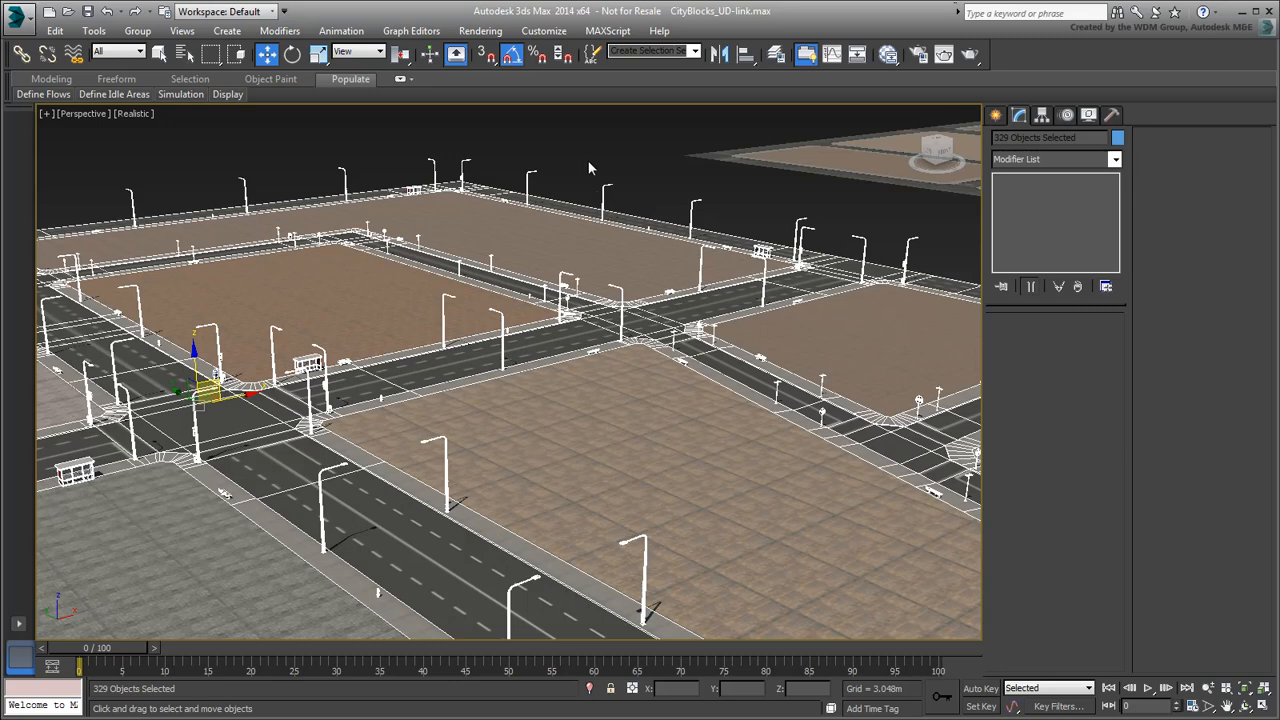